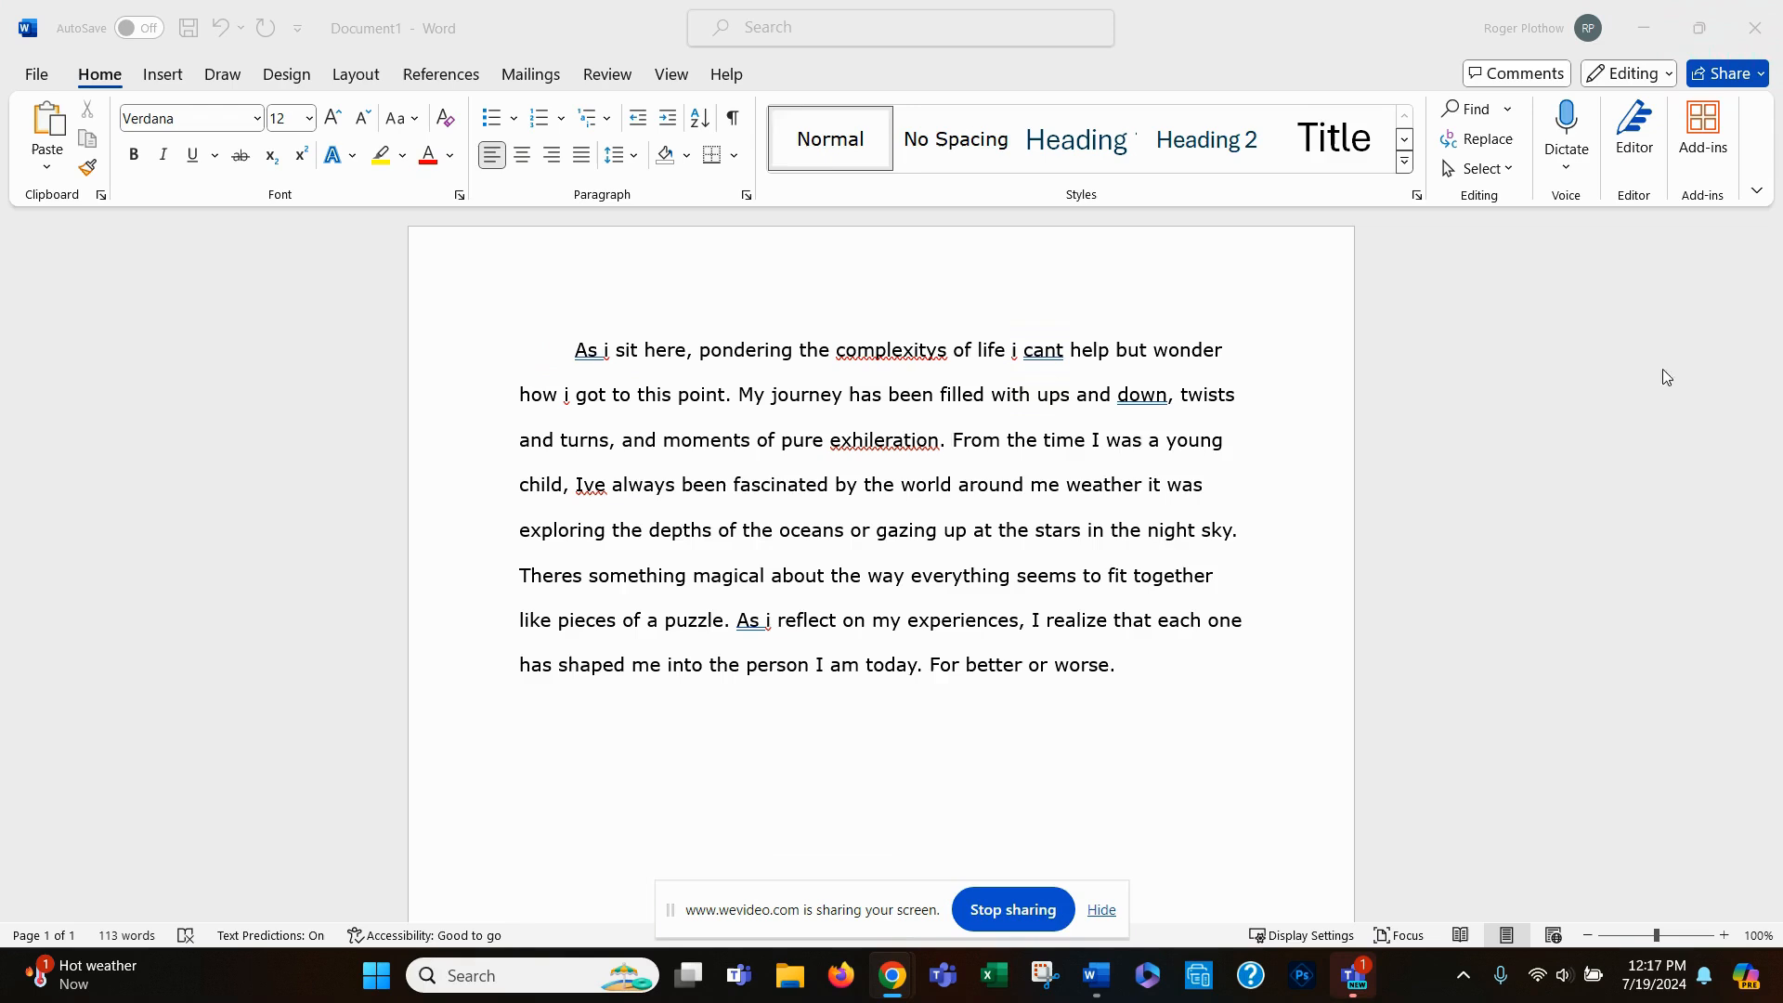
mouse_move(813, 403)
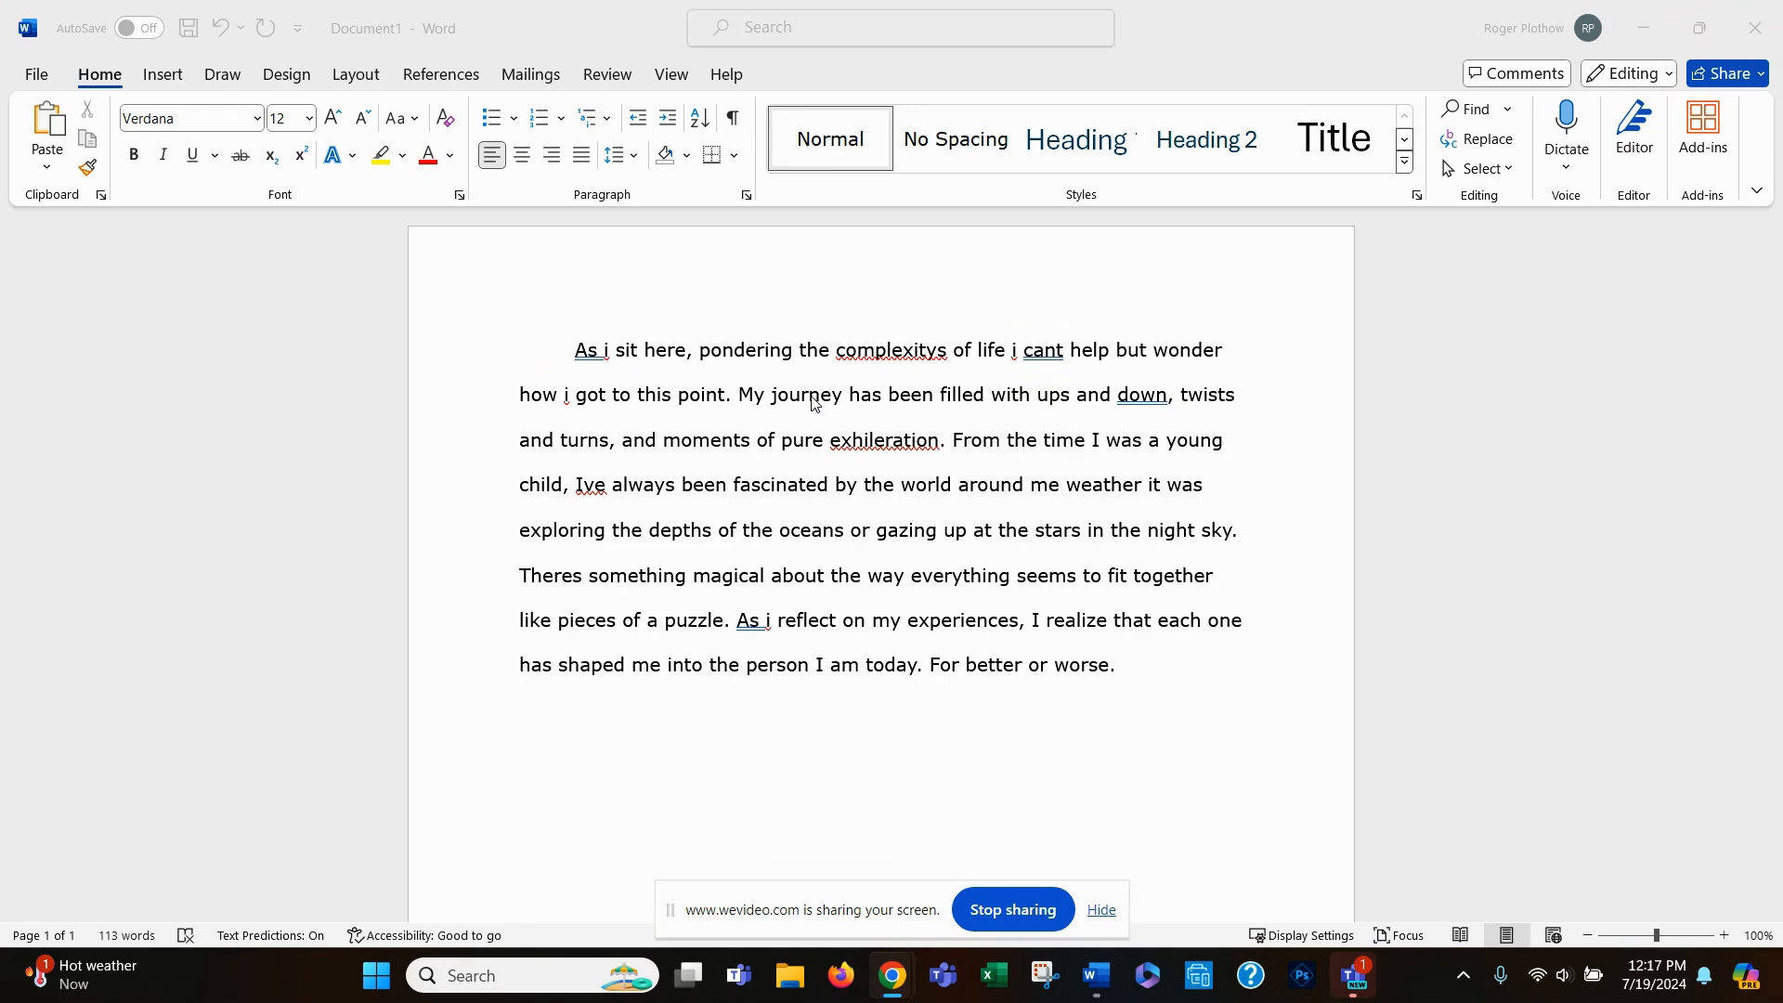
mouse_move(1448, 349)
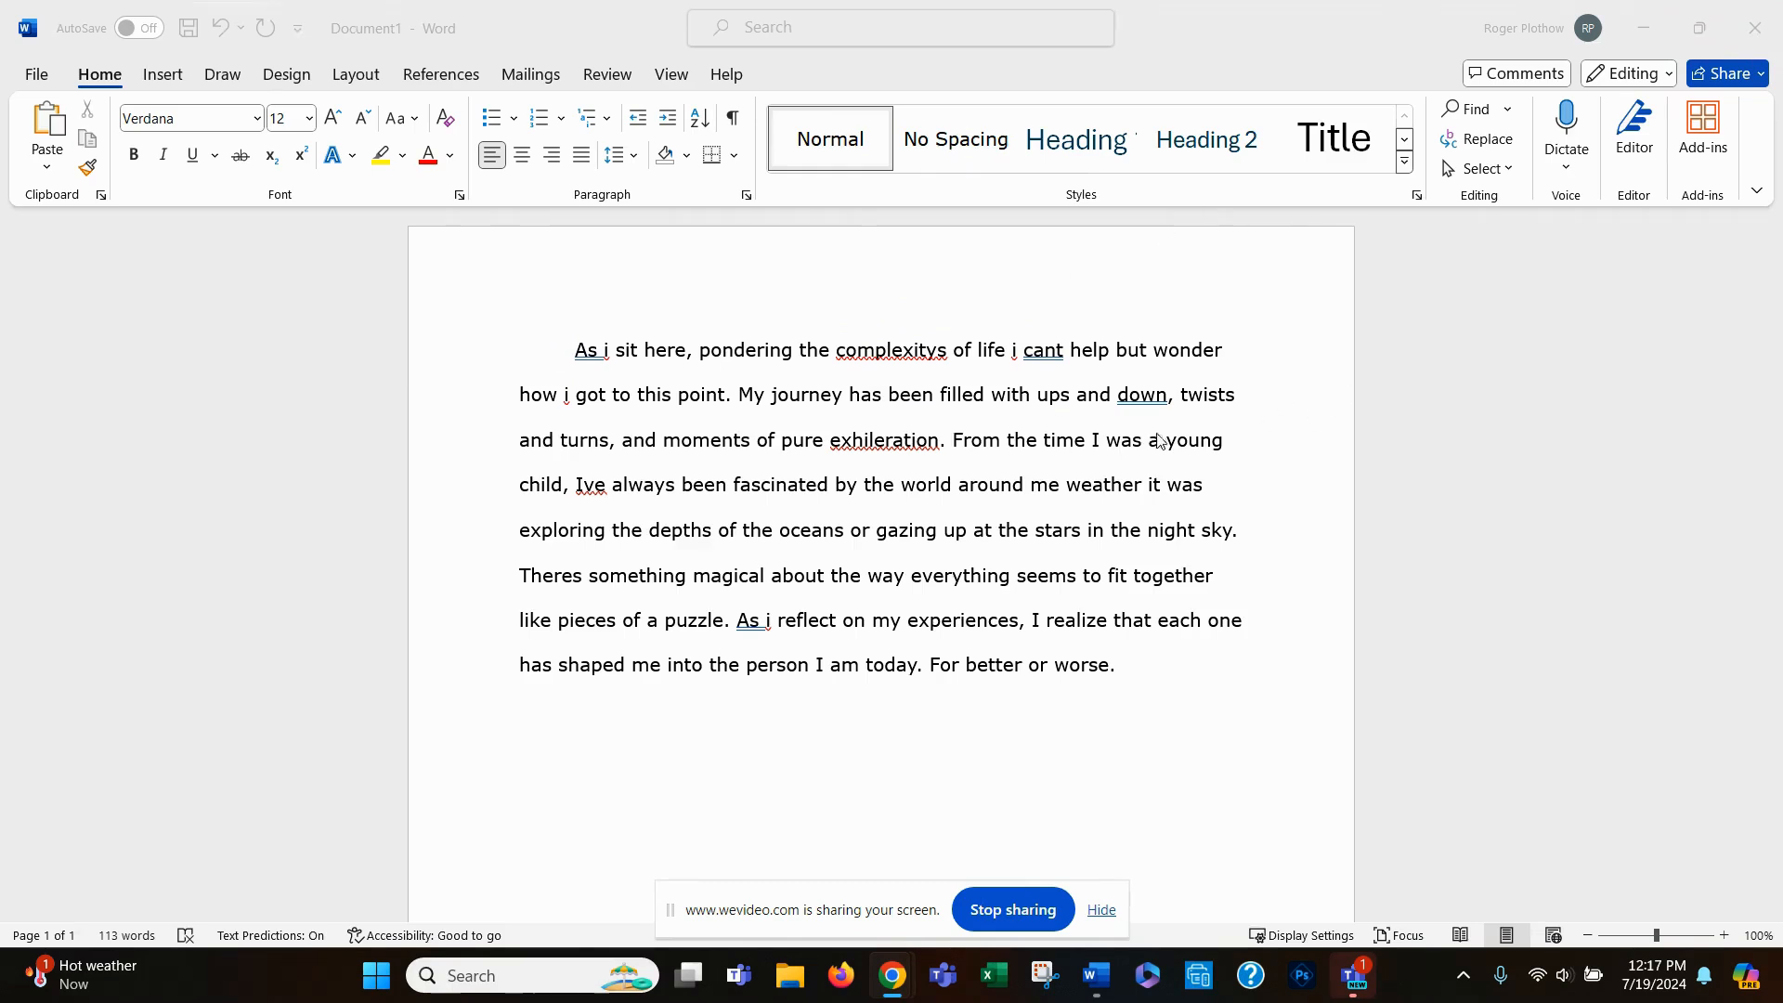
mouse_move(566, 355)
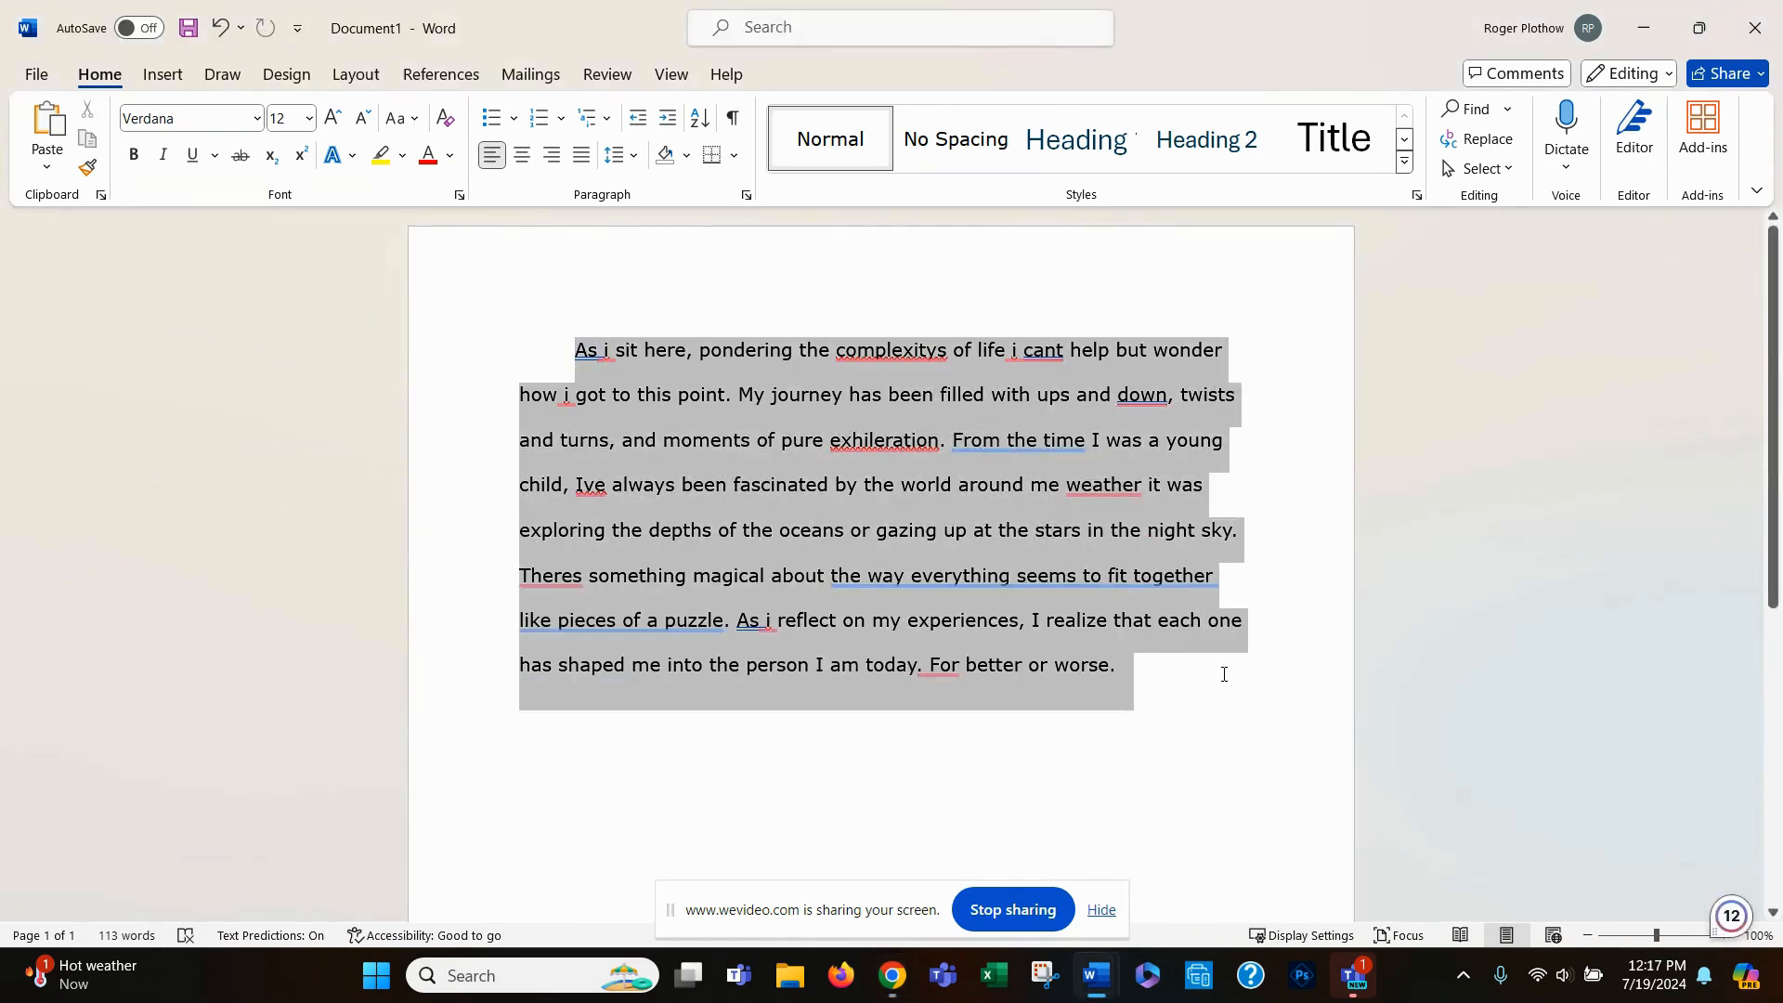
Copy the selected reflective essay paragraph in Word from the context menu
right_click(743, 506)
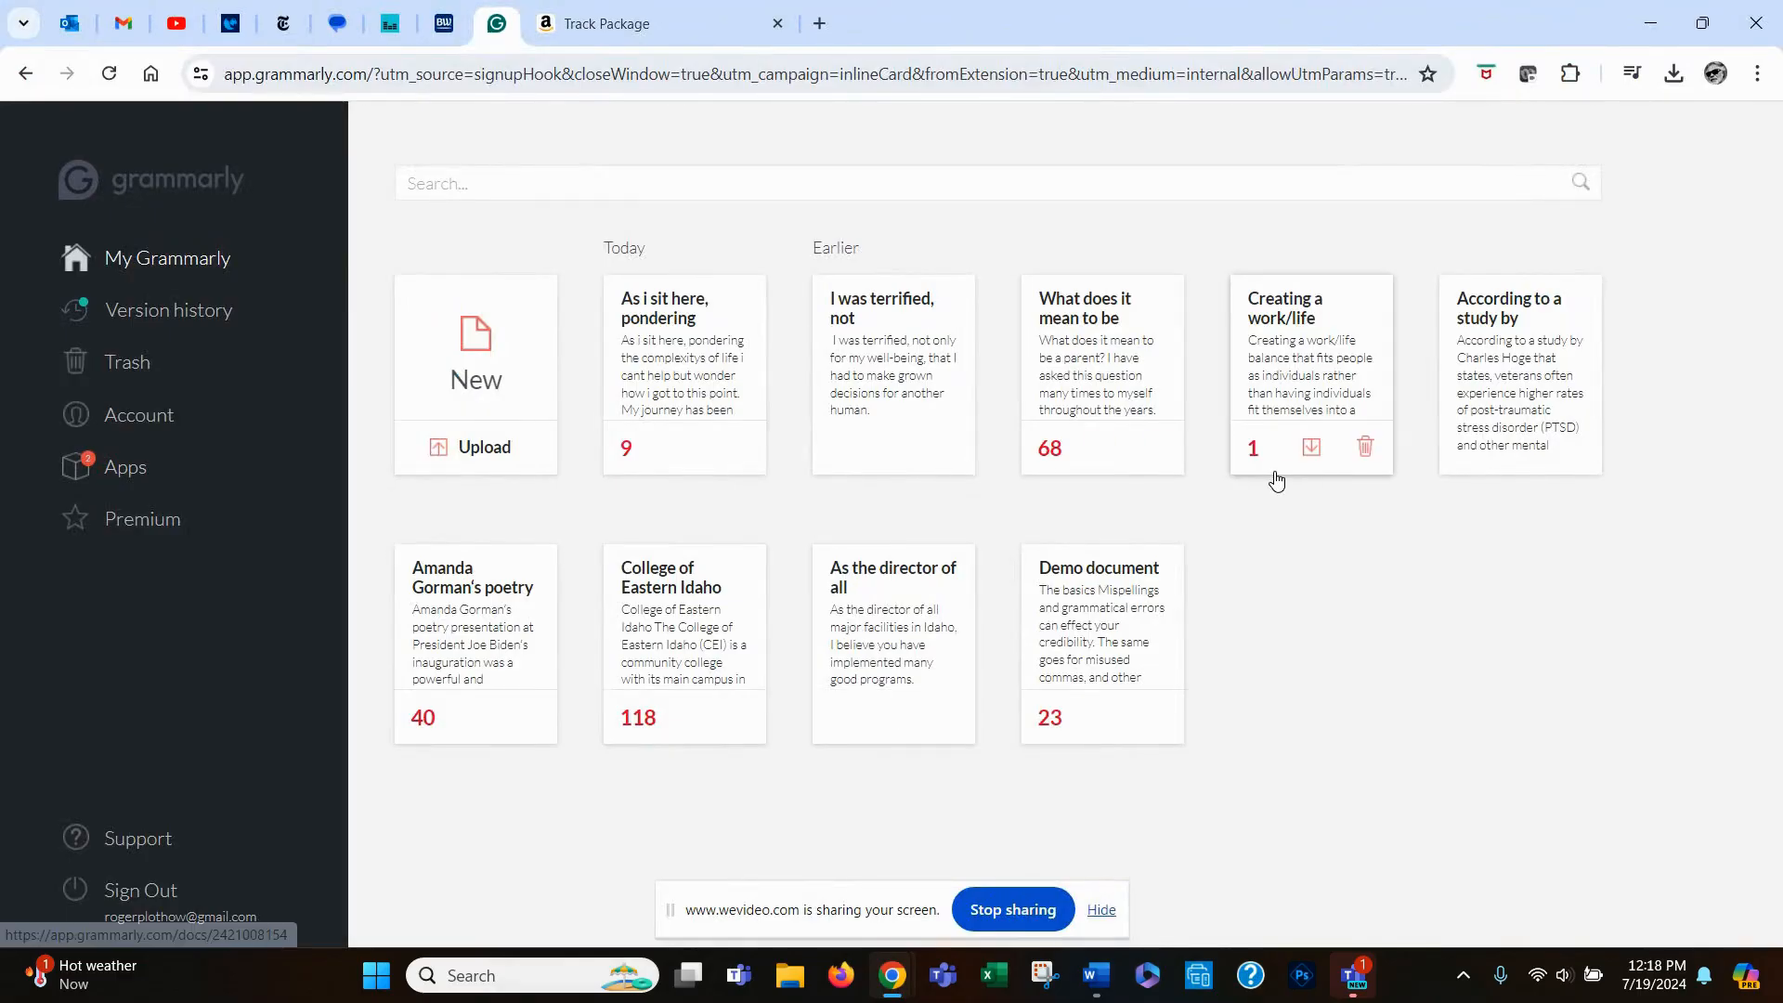
mouse_move(1157, 447)
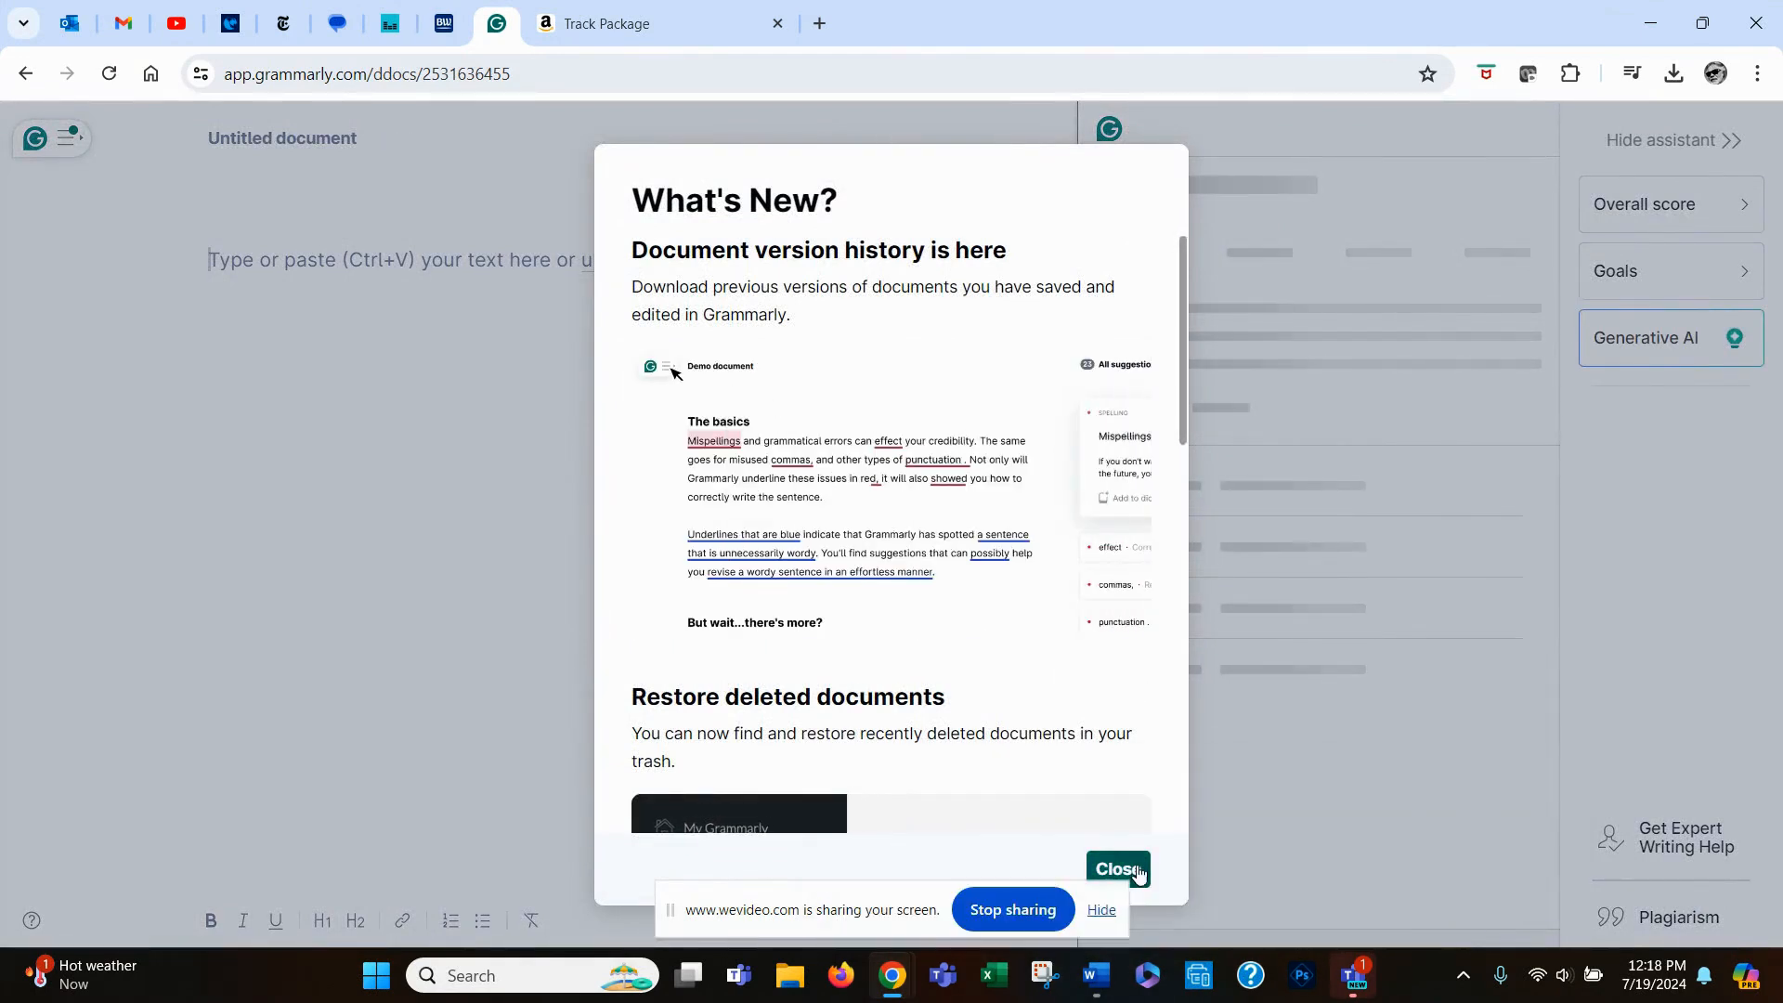
Dismiss What's New and paste the essay into the untitled Grammarly document
left_click(1117, 869)
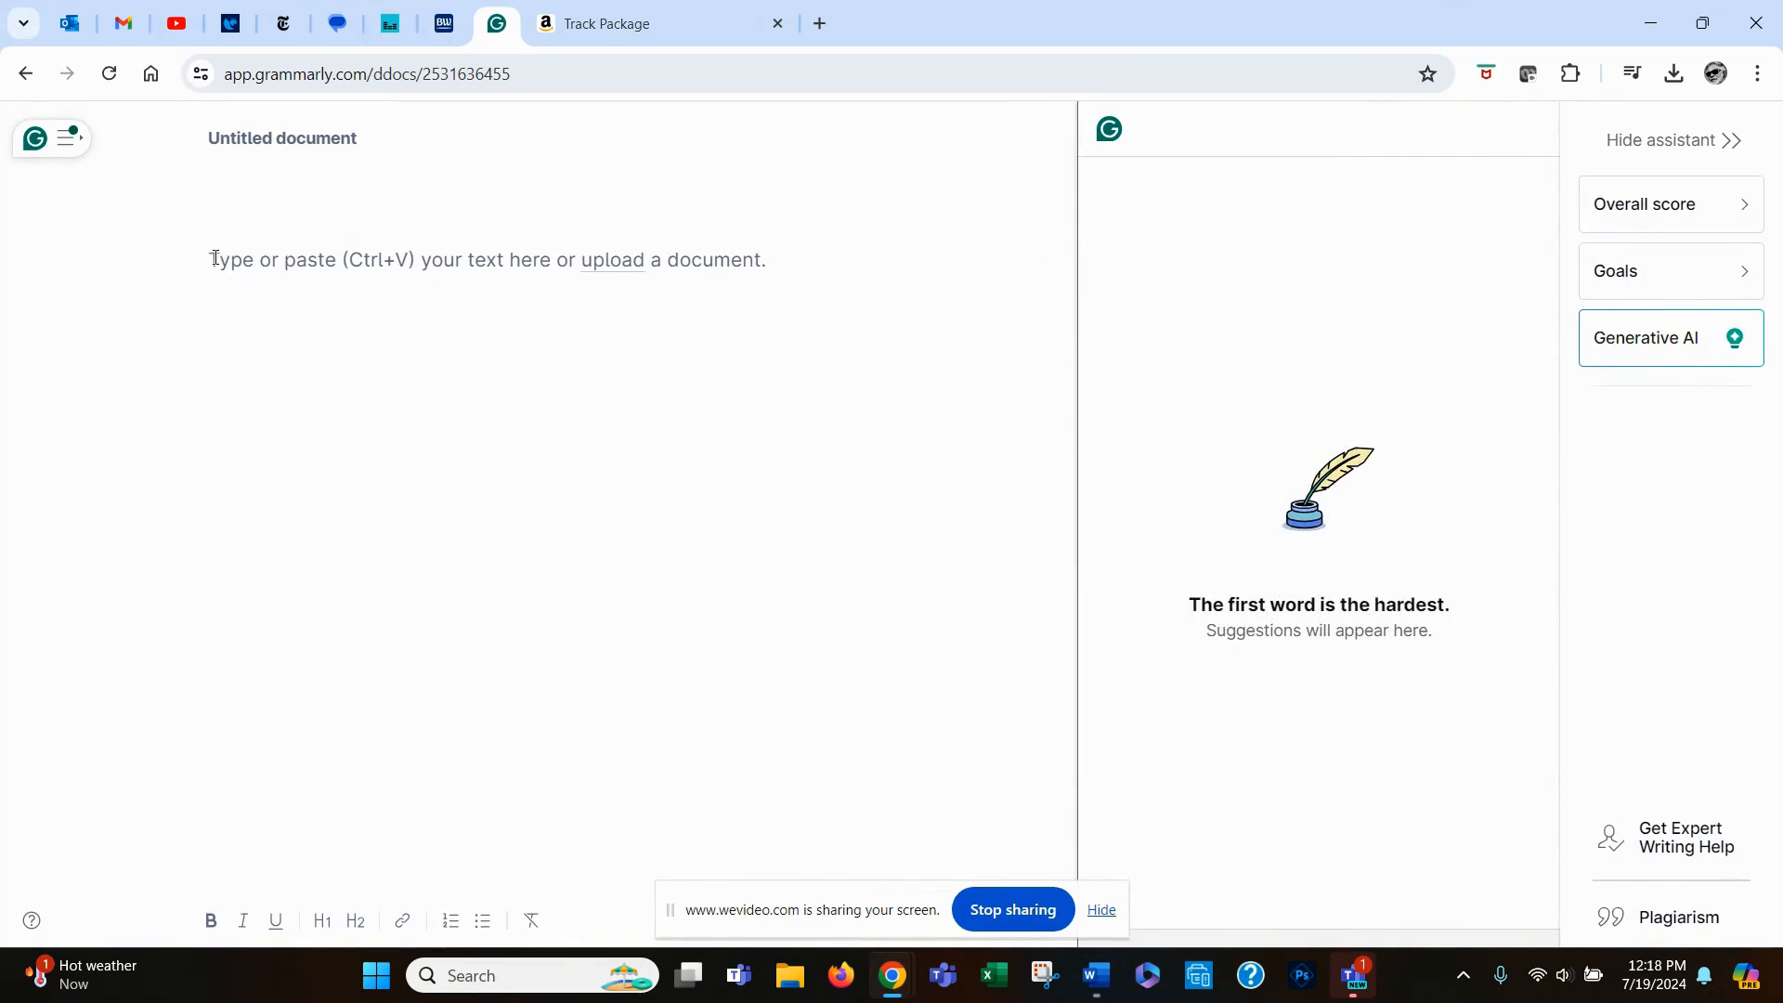
right_click(215, 259)
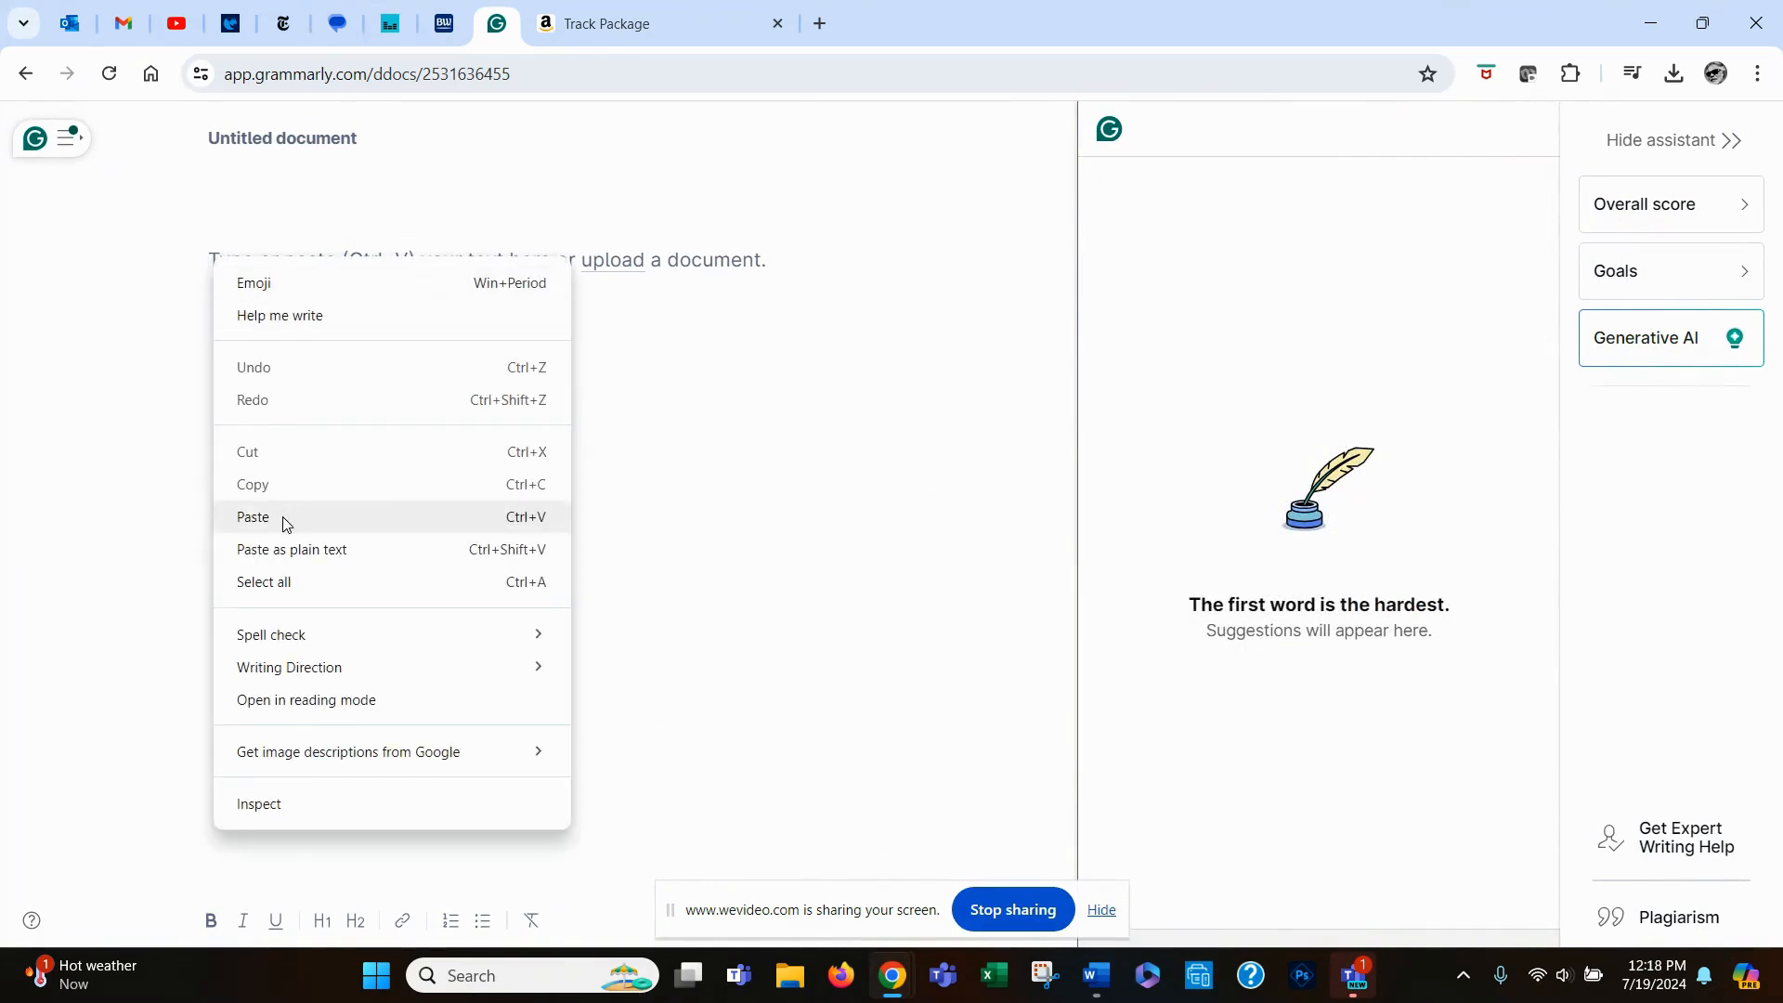
left_click(252, 516)
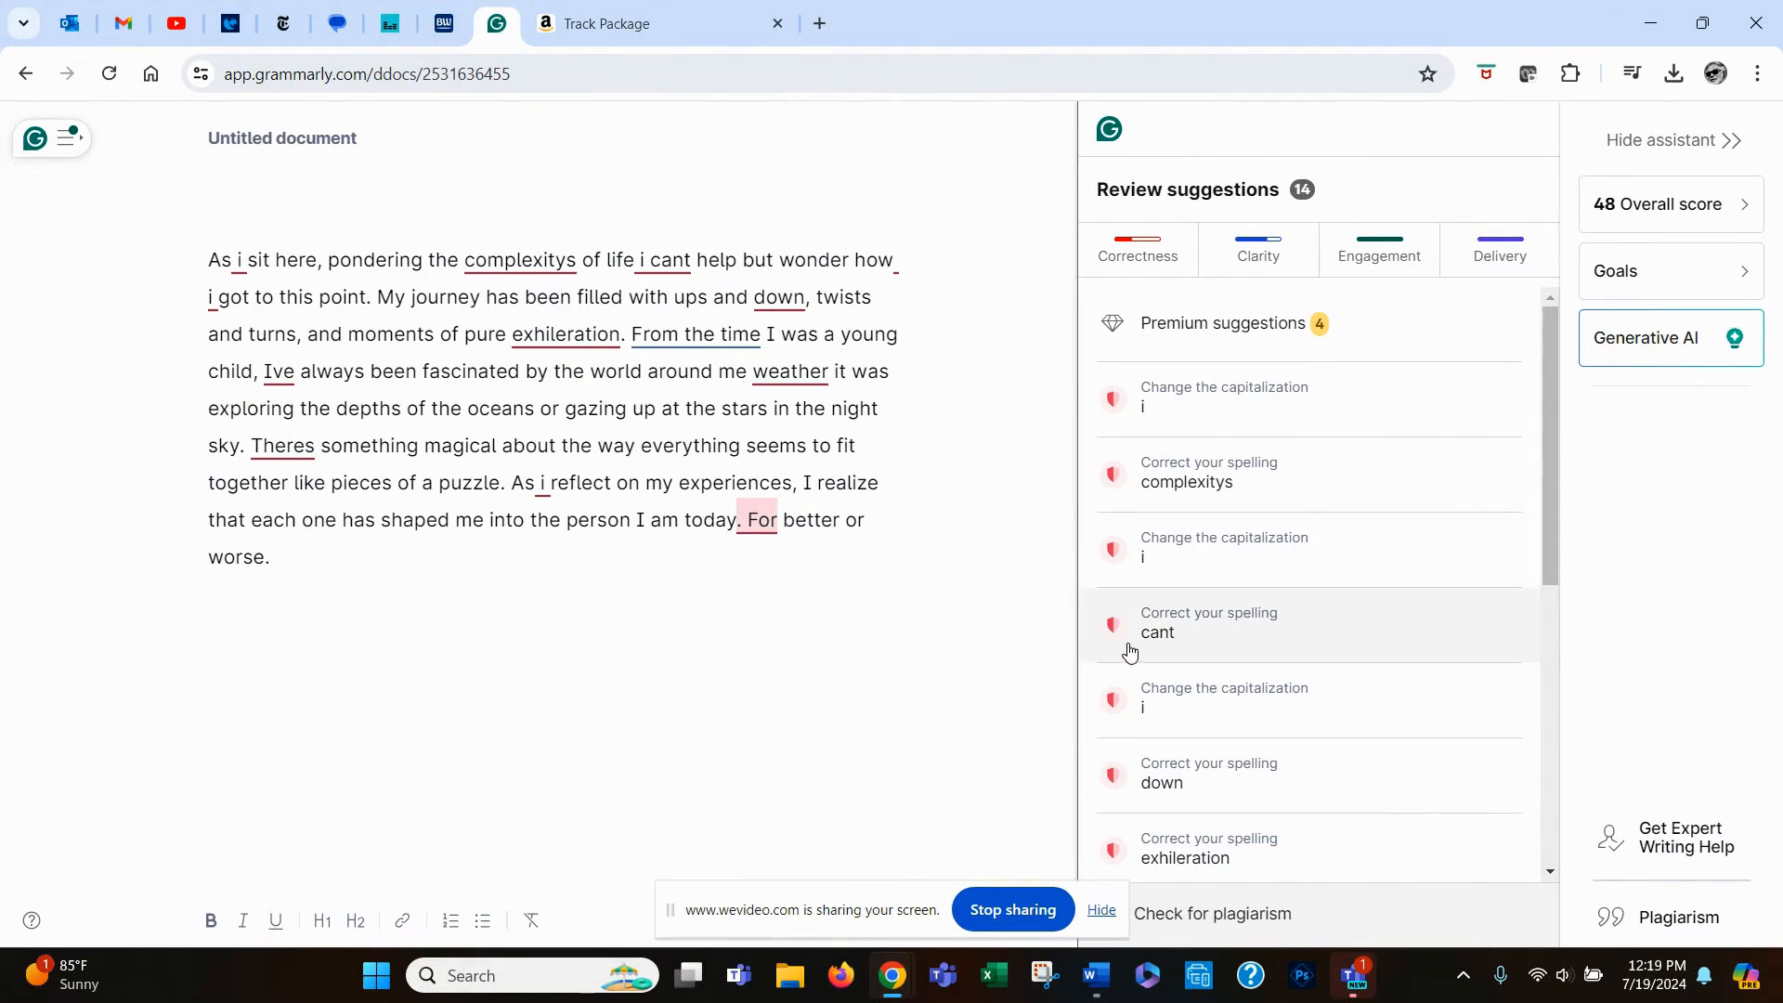
Accept fixes: capitalize 'i' twice, 'complexitys' to 'complexities', 'cant' to 'can't'
left_click(1223, 397)
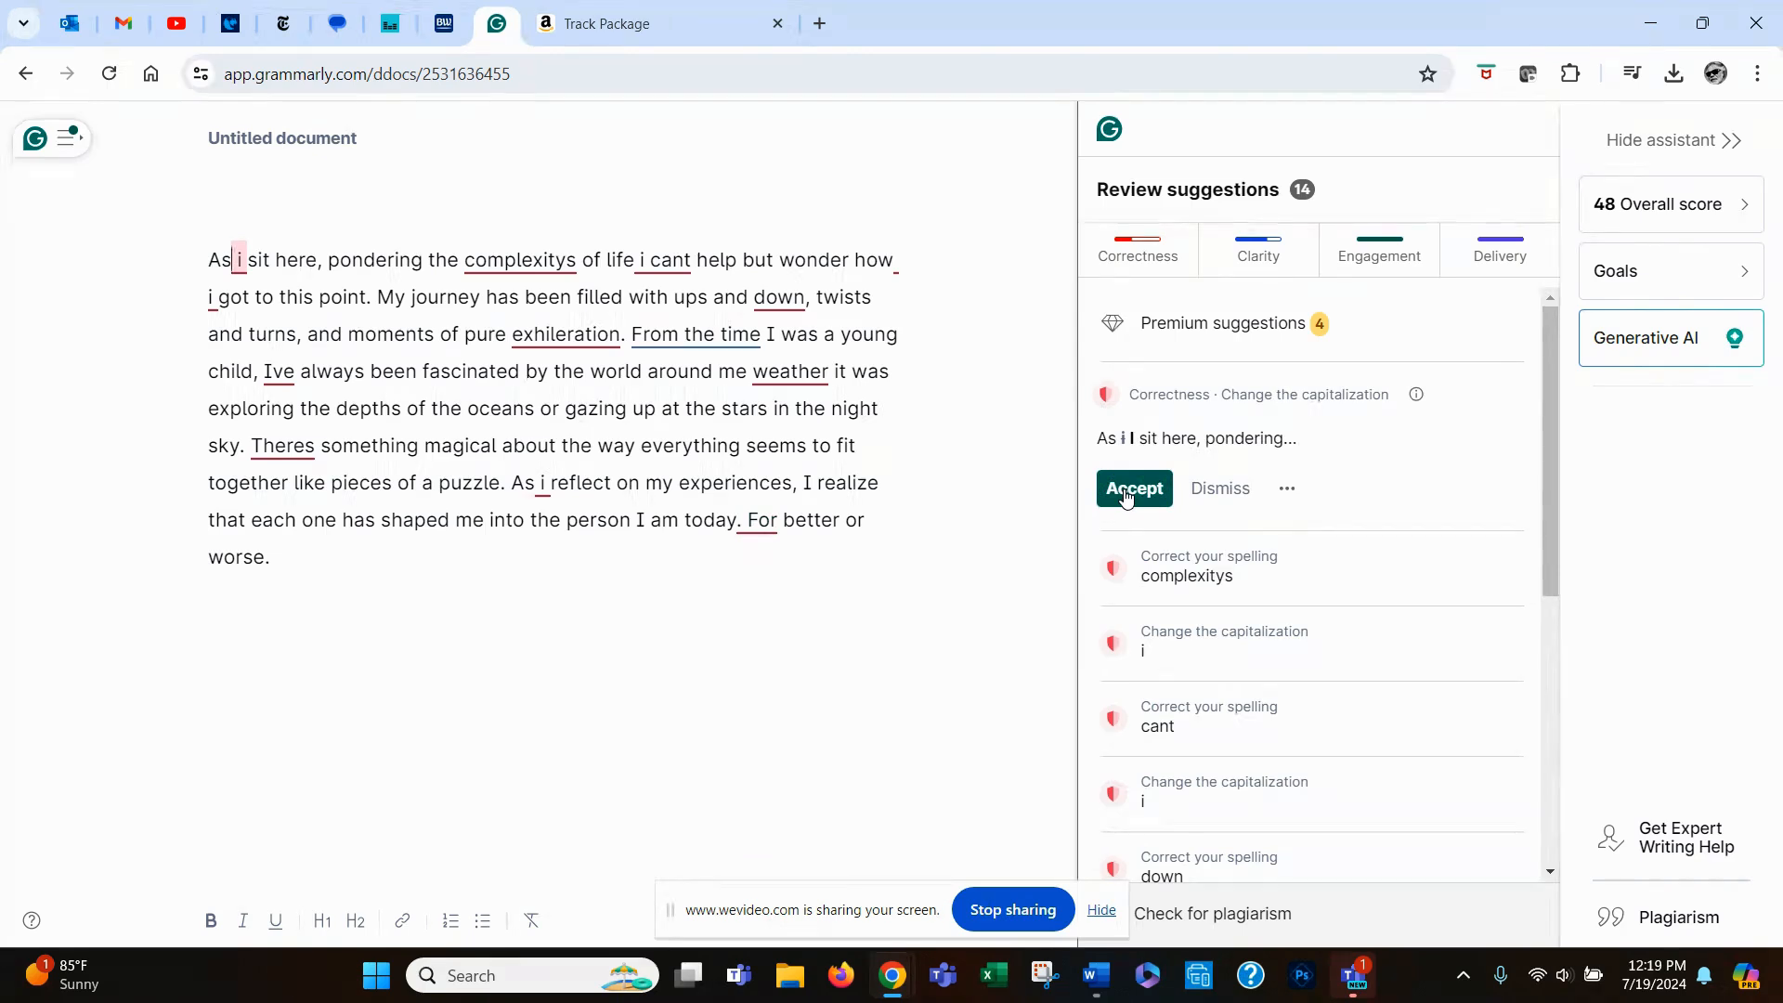
left_click(1134, 488)
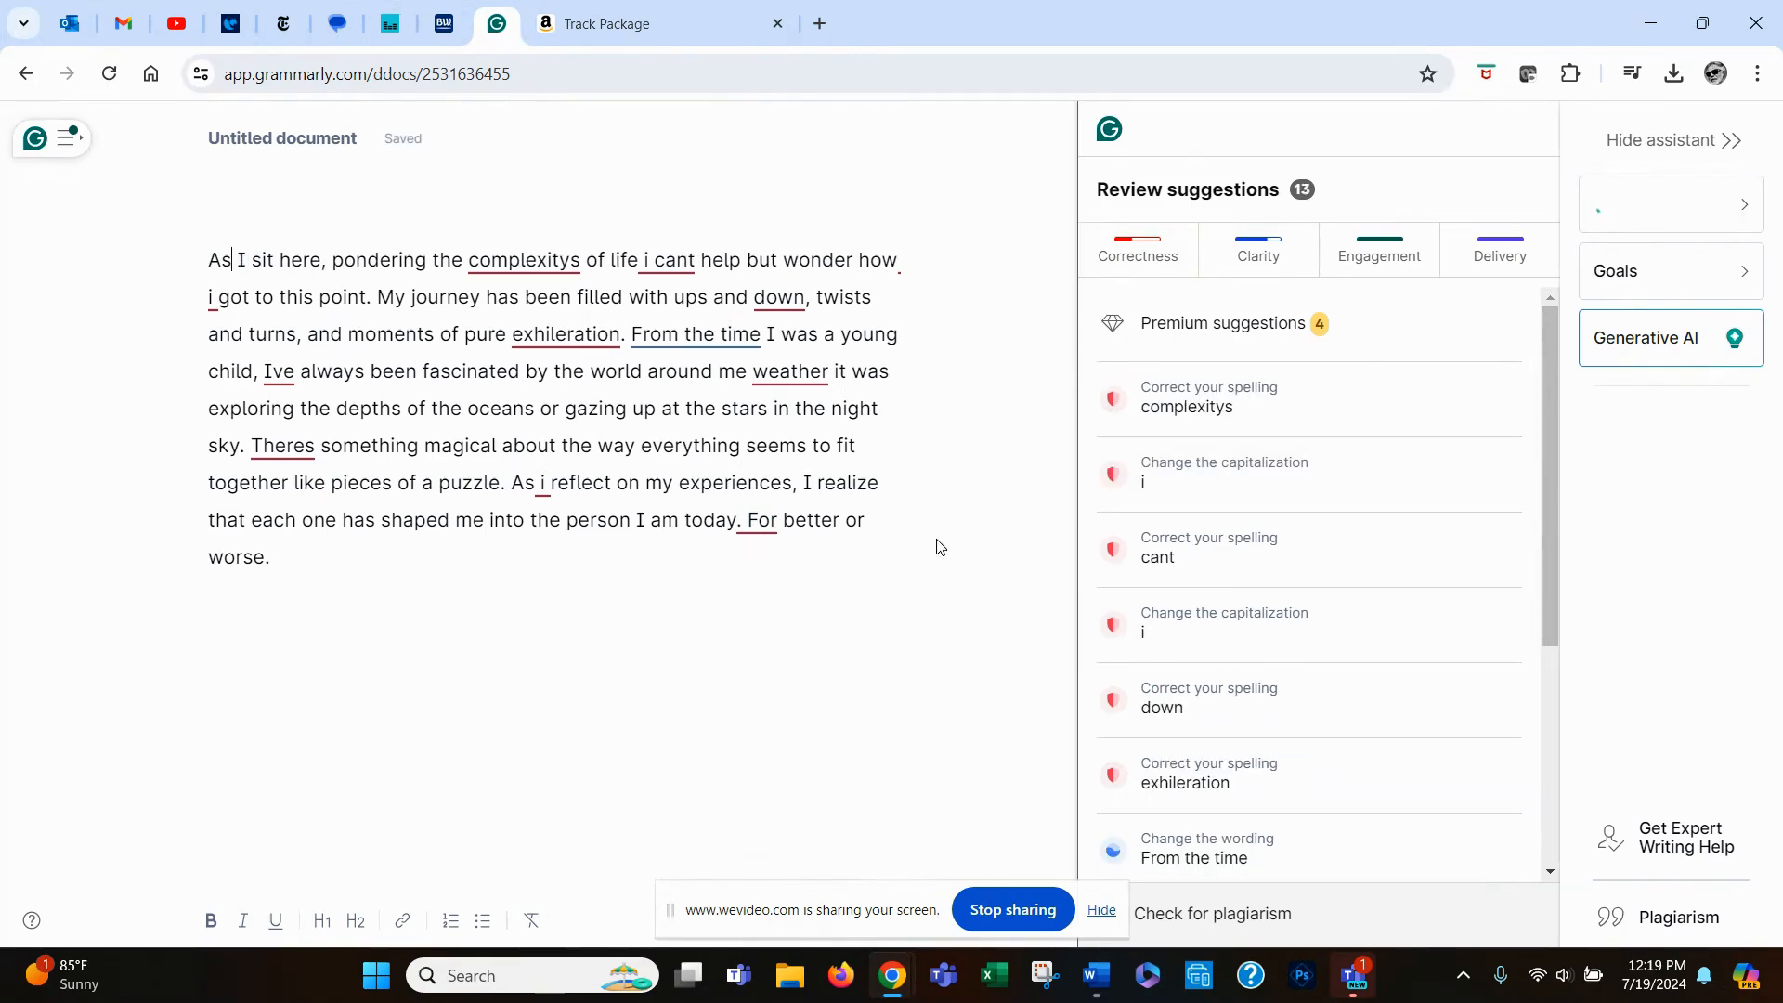
left_click(1187, 399)
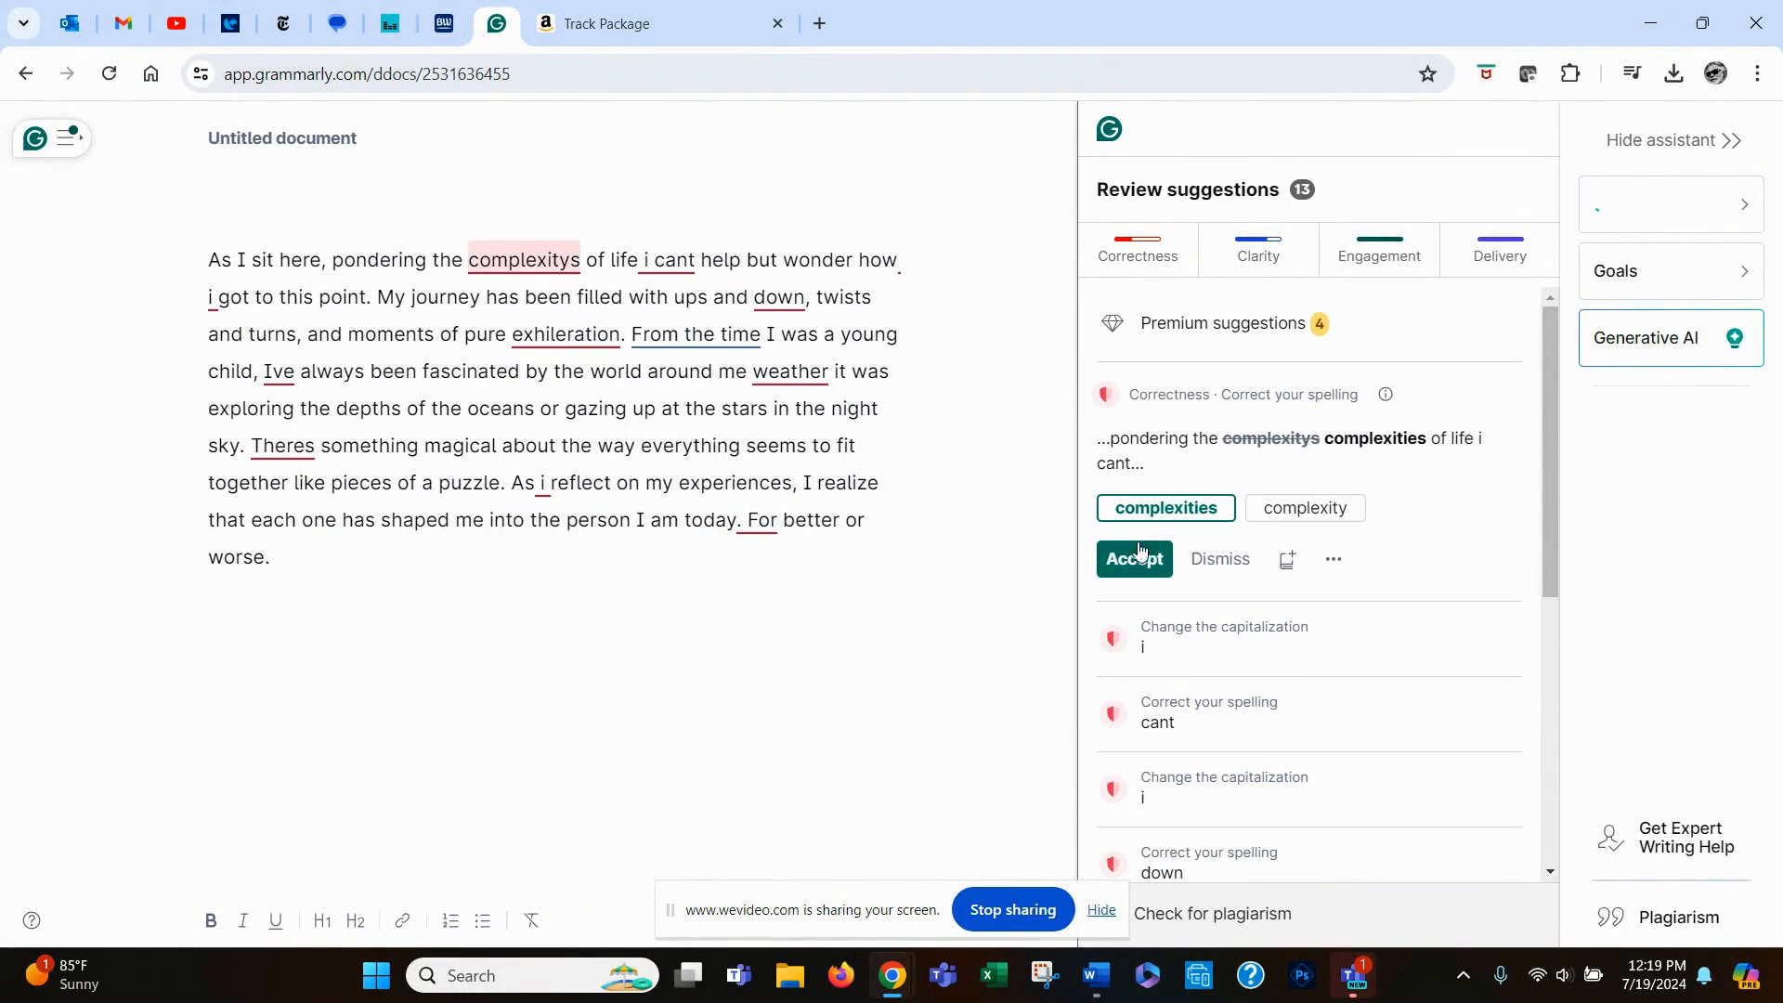
left_click(1134, 559)
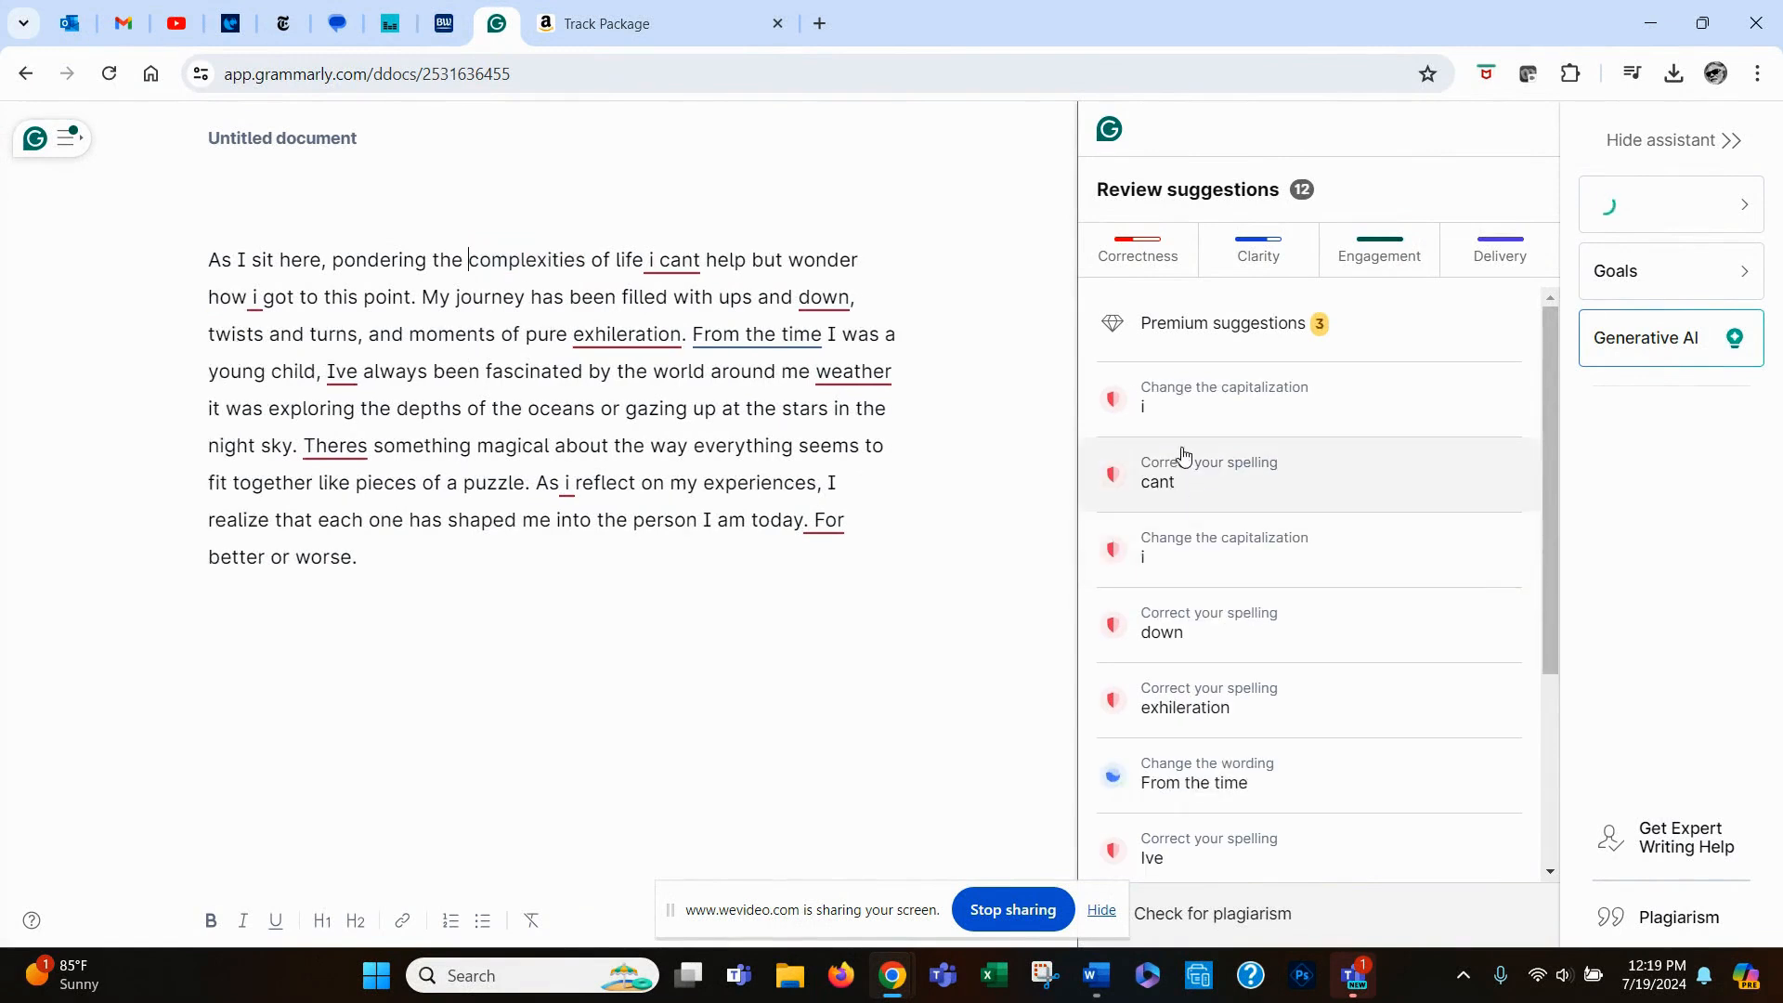
left_click(1209, 472)
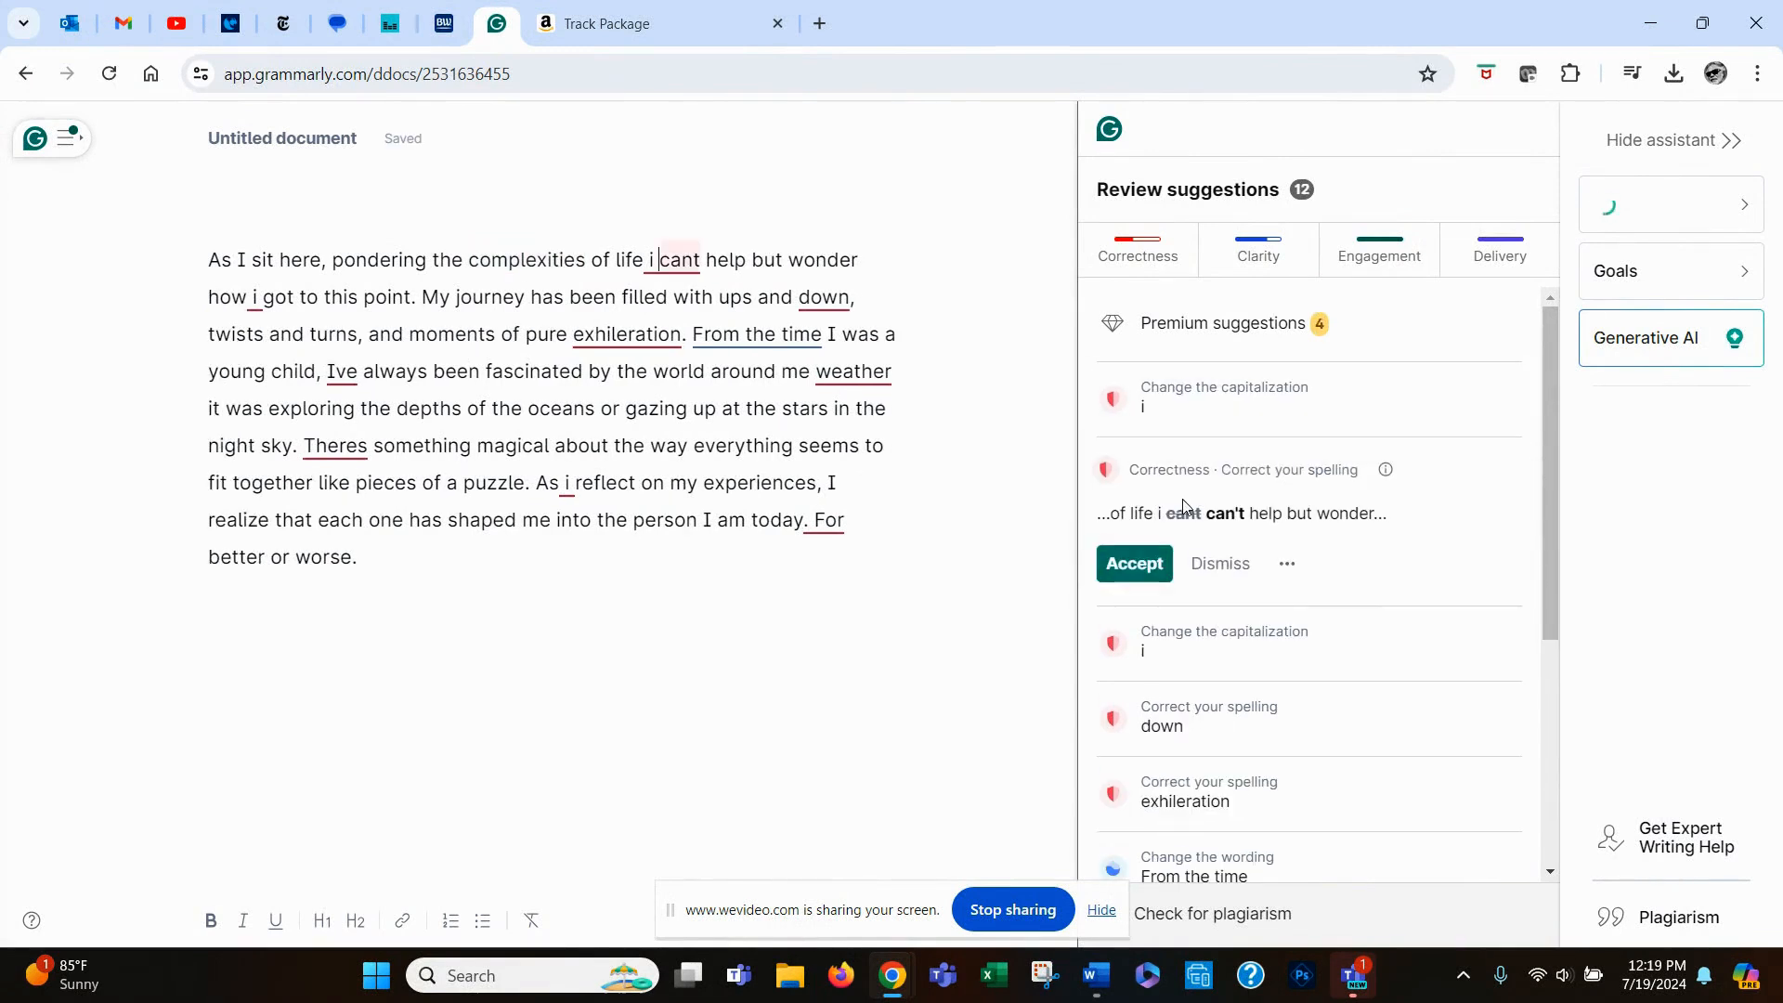
left_click(1133, 563)
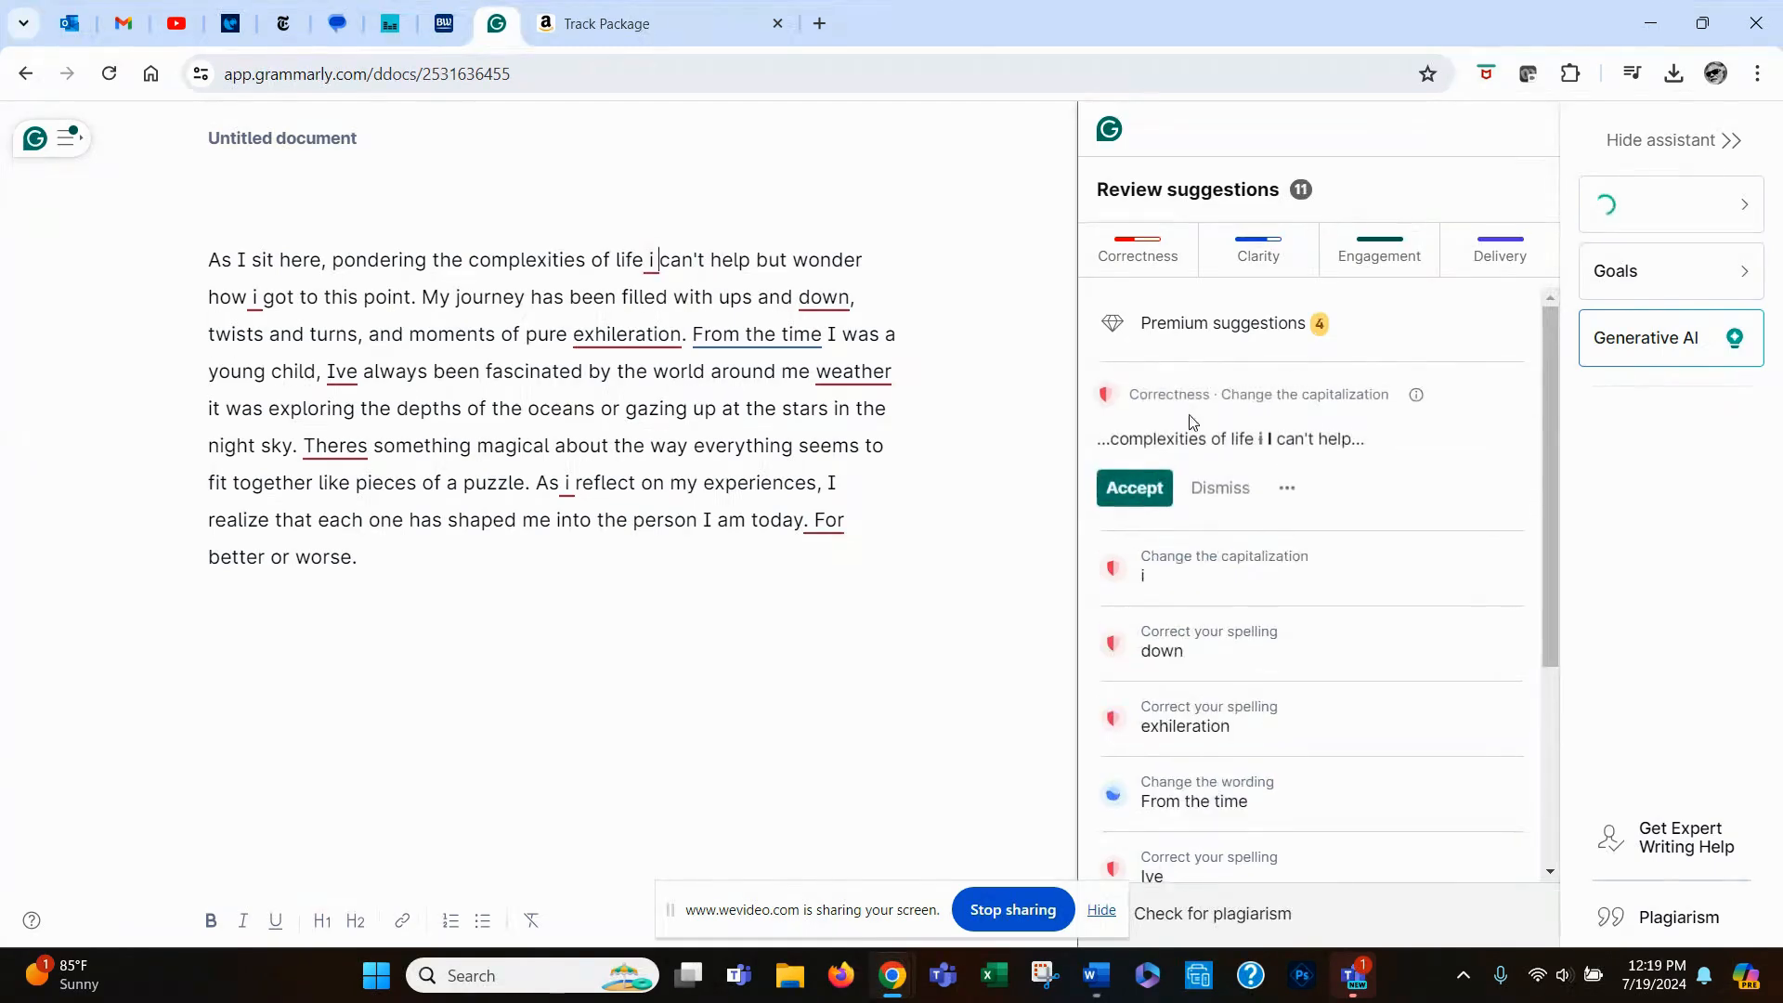
left_click(1133, 488)
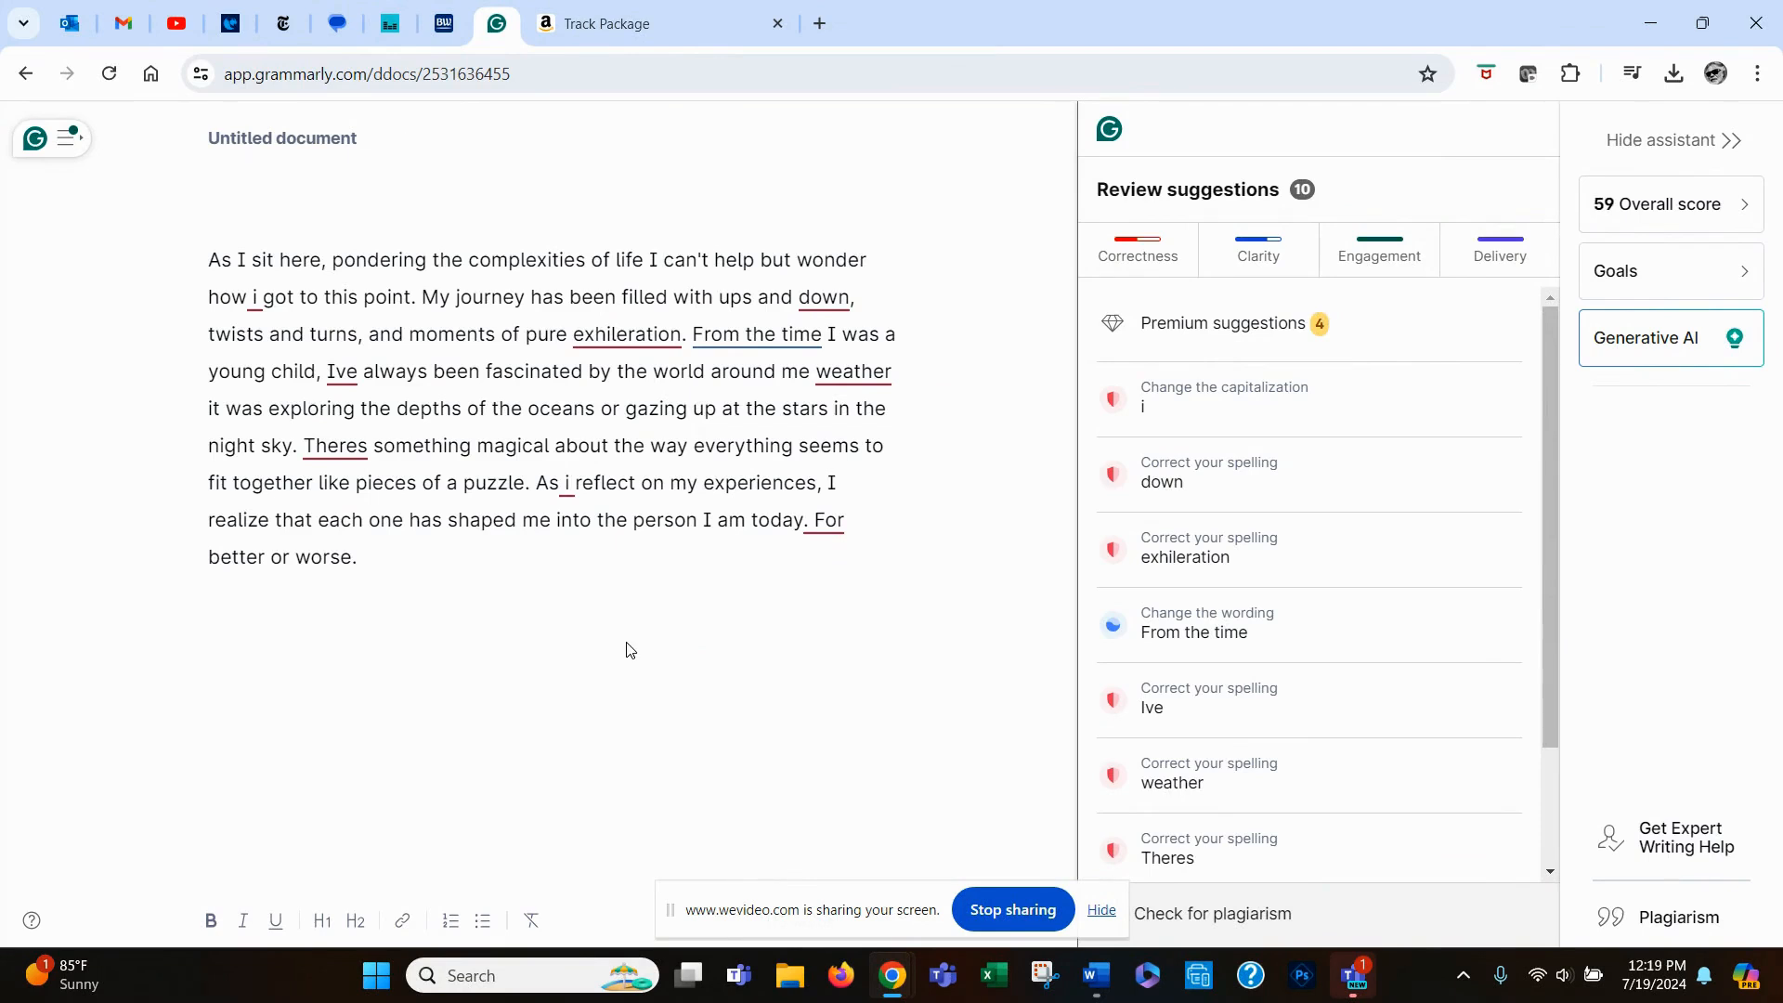
left_click(662, 260)
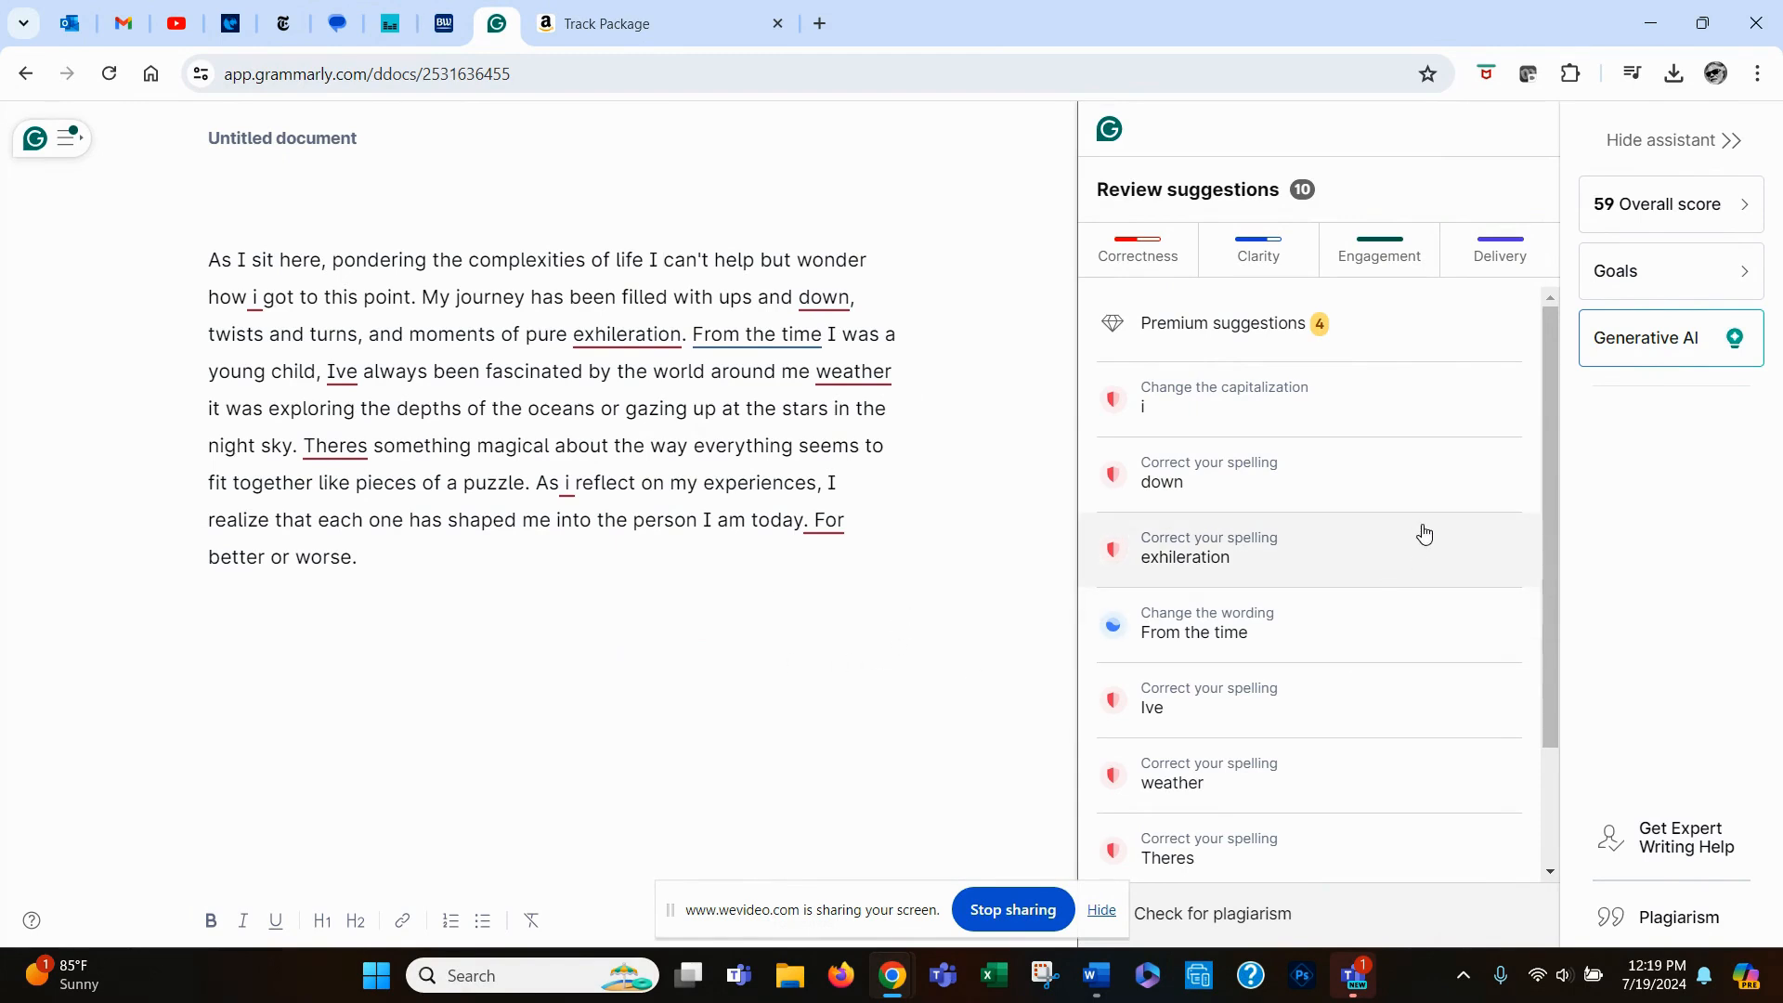
mouse_move(1420, 544)
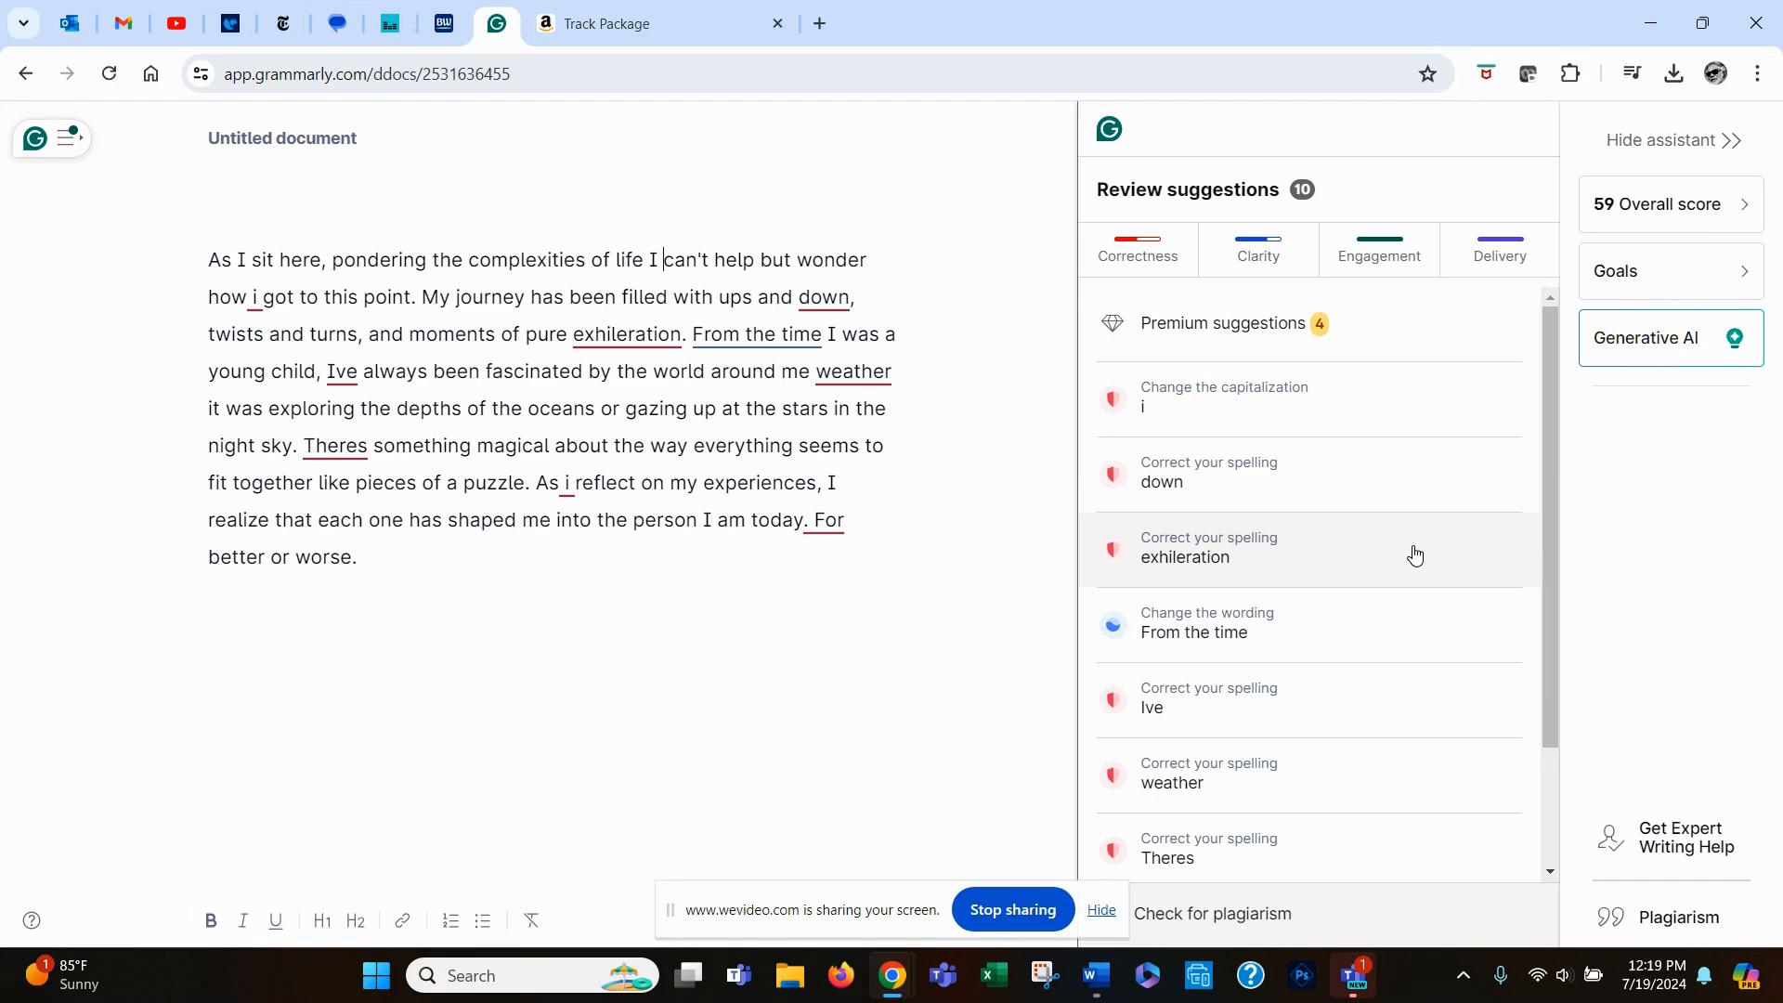
mouse_move(1375, 559)
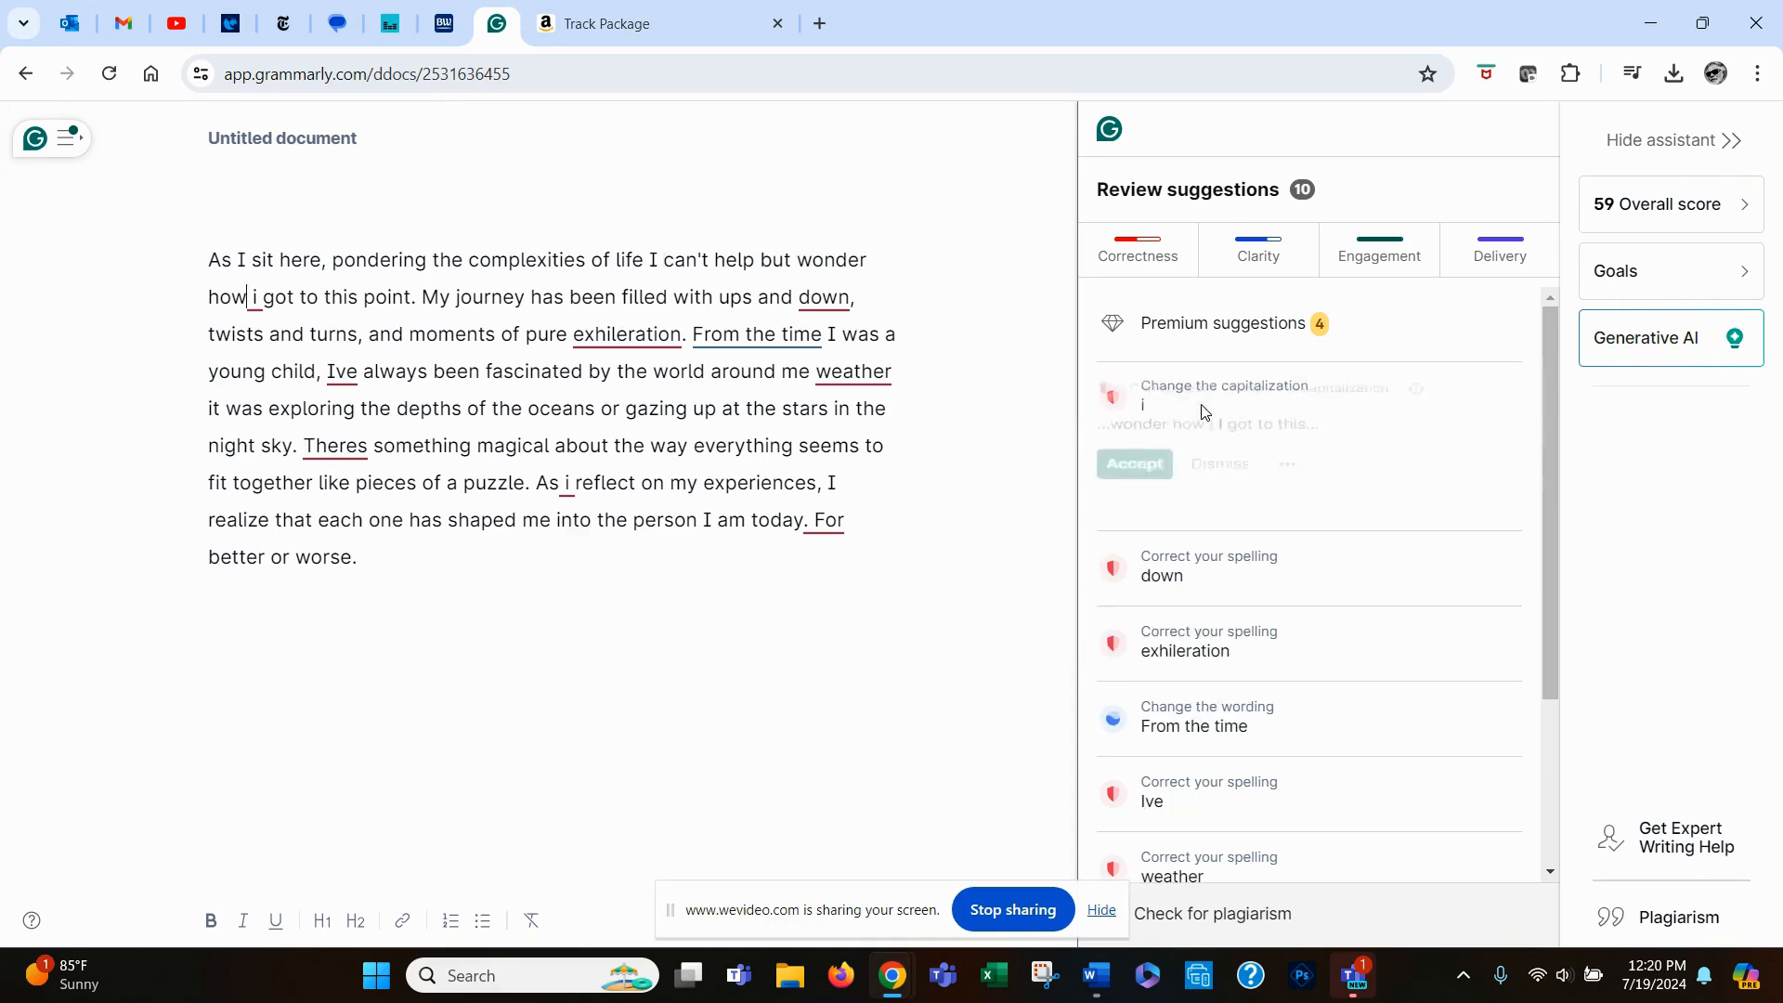
Accept fixes: 'i' to 'I', 'downs', 'exhilaration', 'I've', 'whether', 'There's'
left_click(1134, 463)
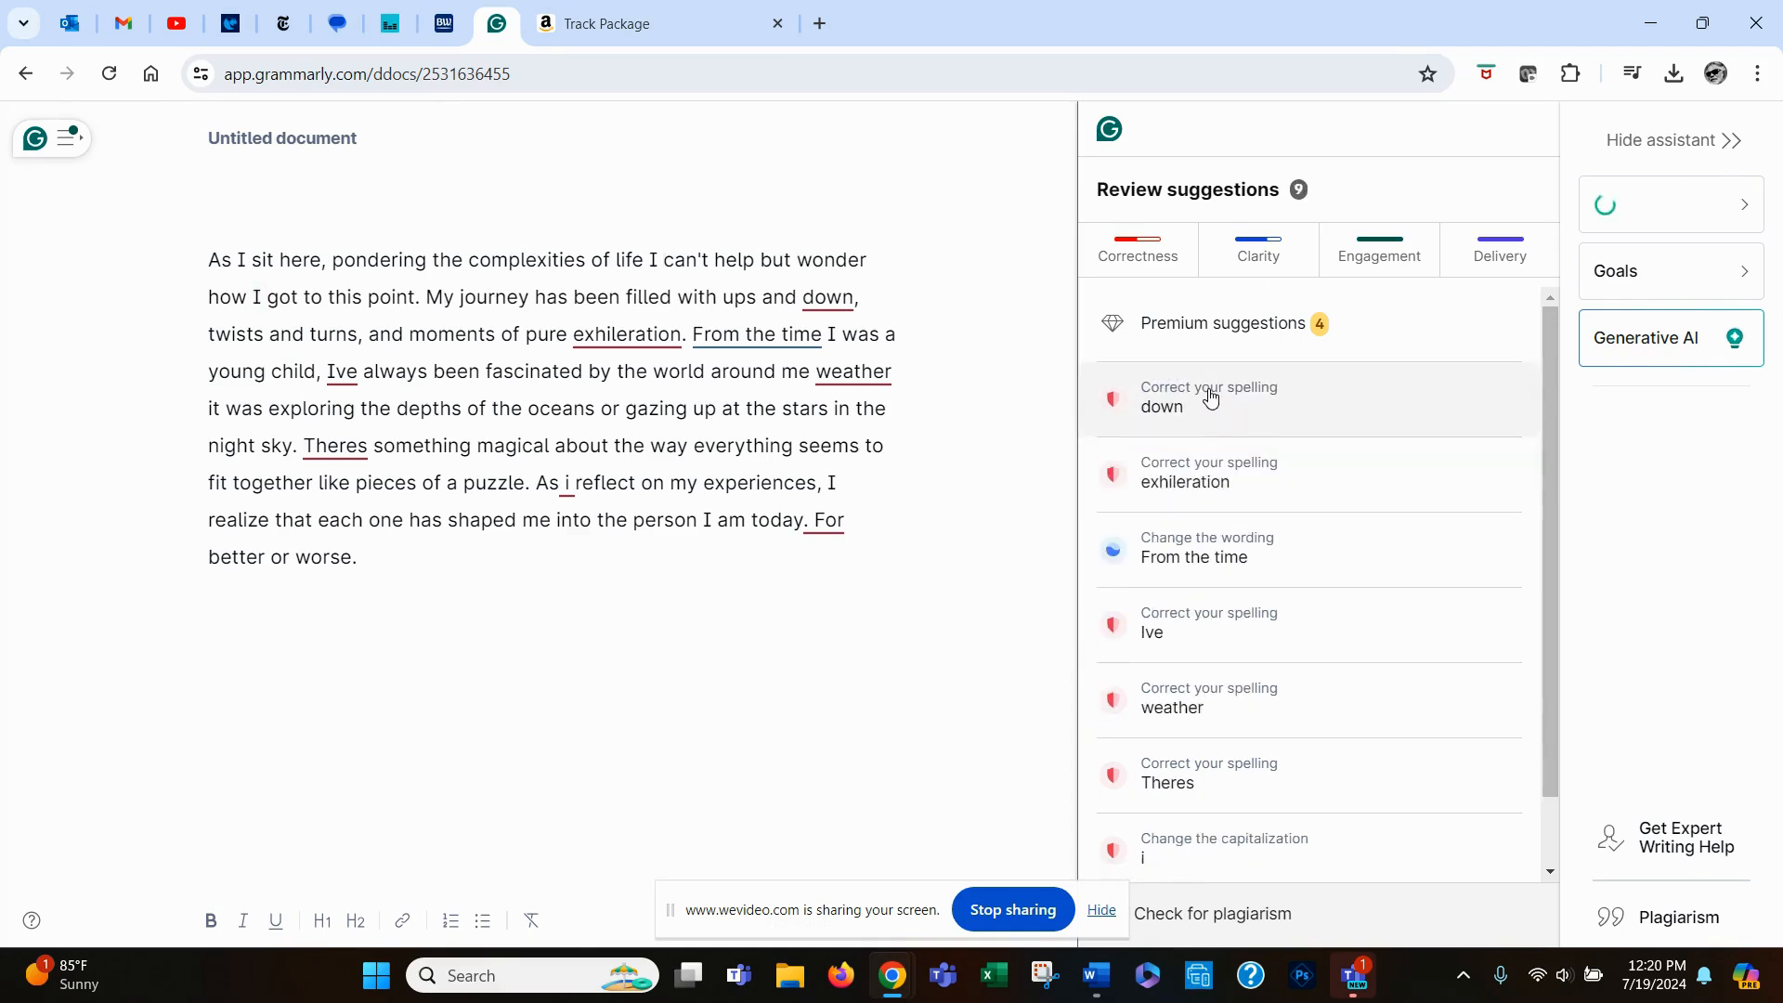
left_click(1212, 398)
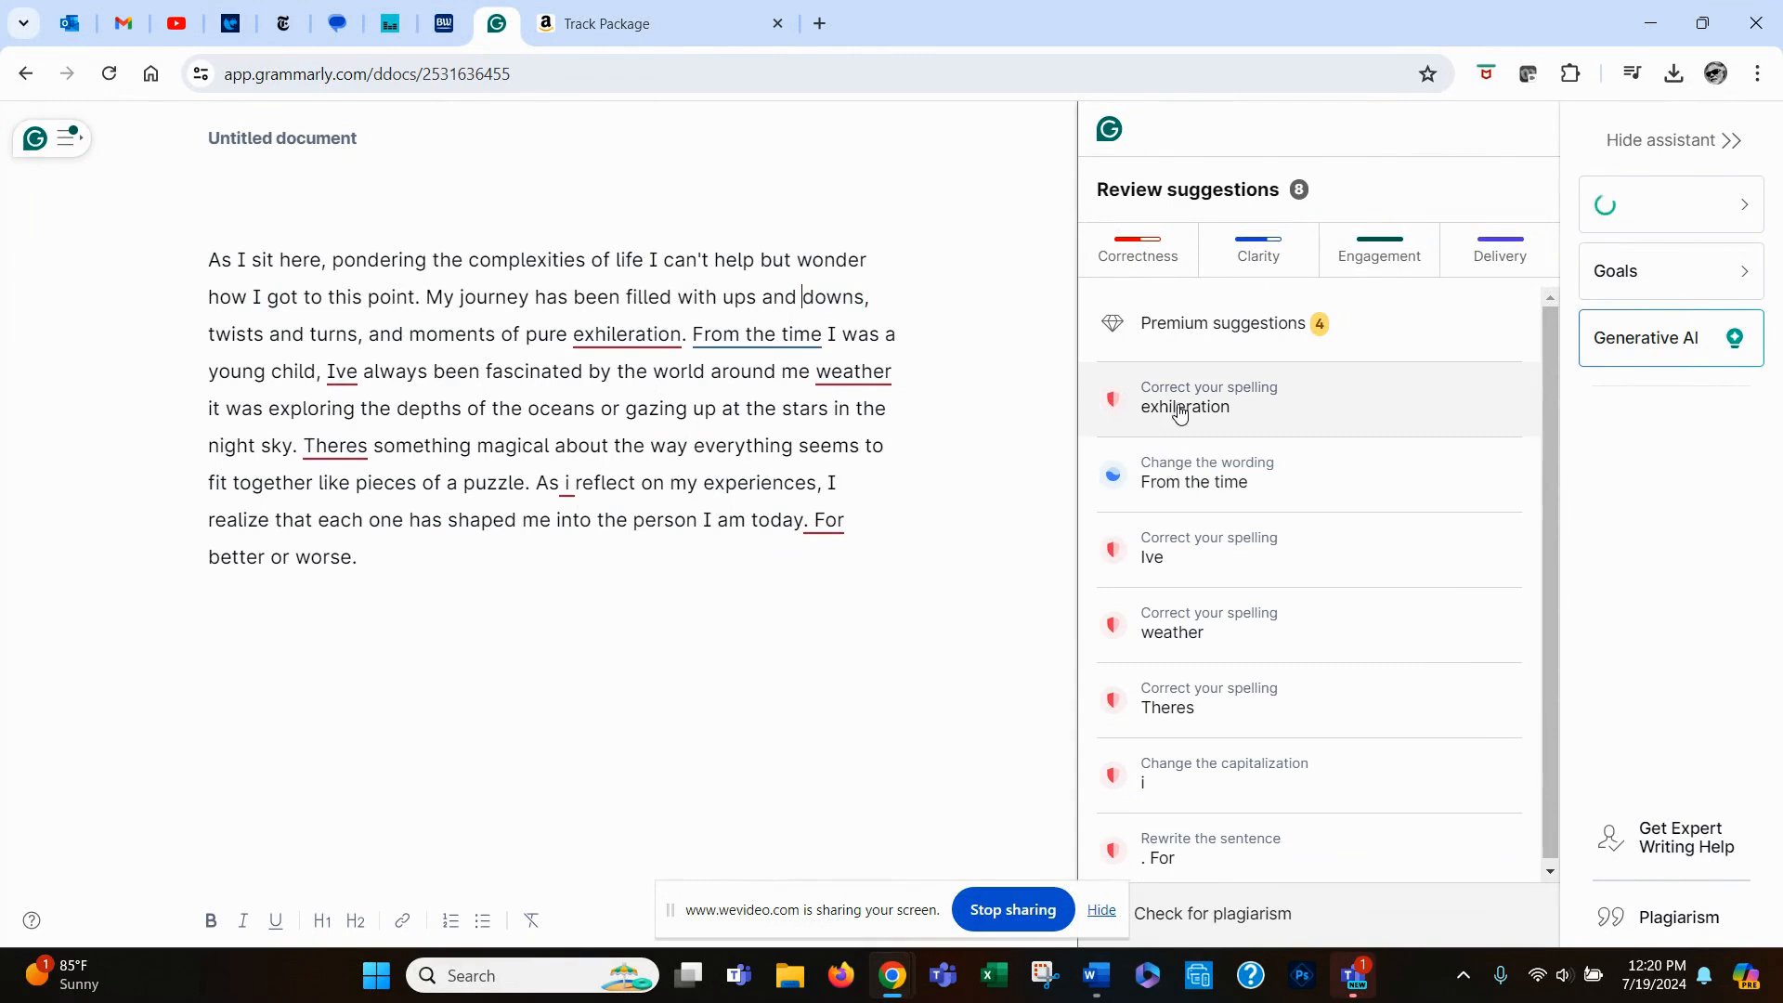
left_click(1184, 406)
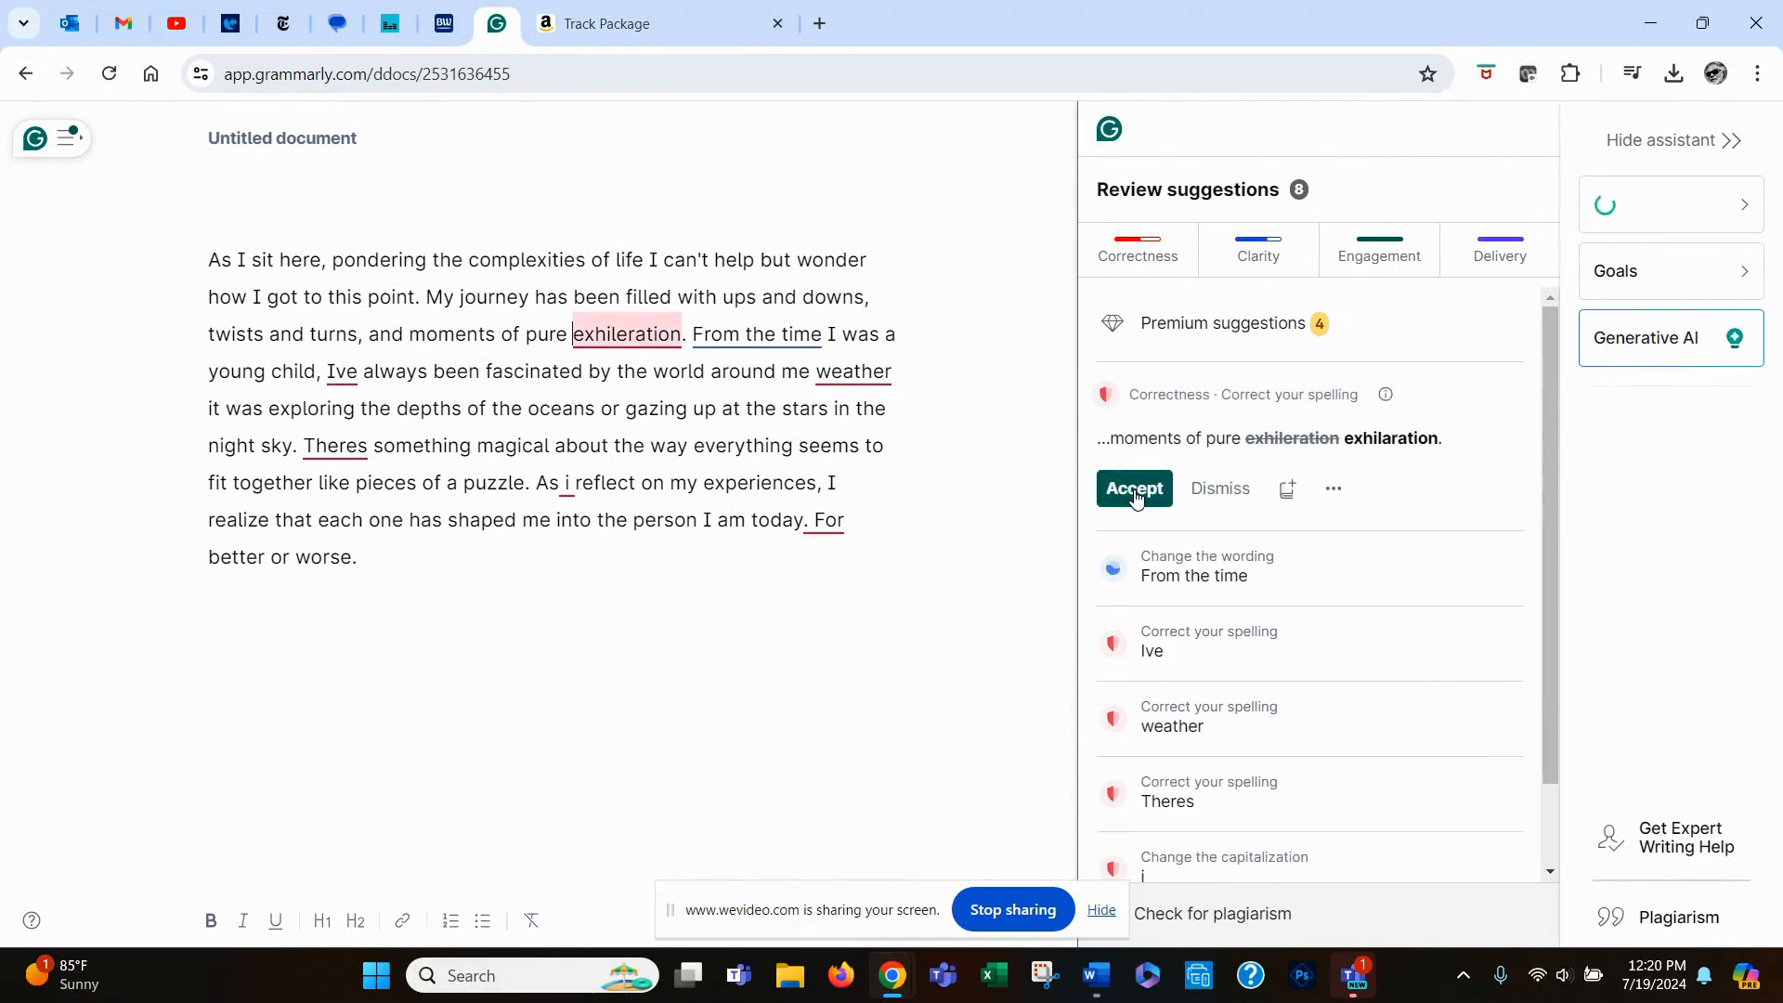
left_click(1134, 488)
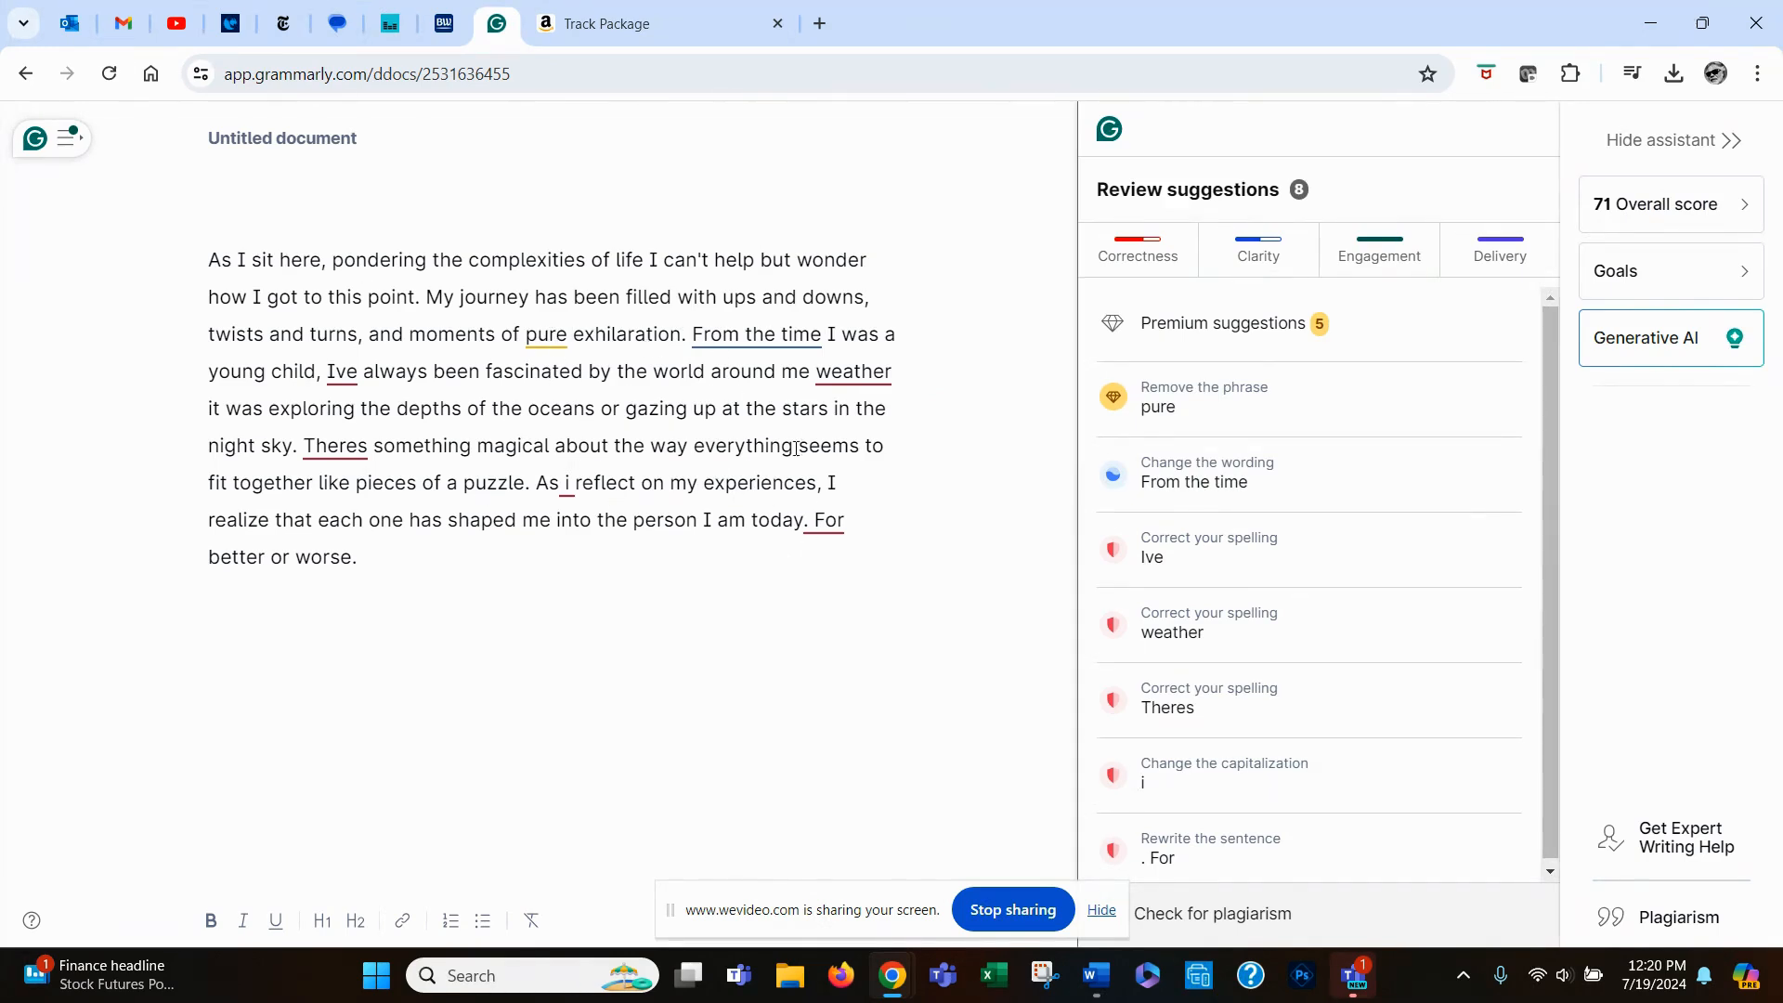
mouse_move(1266, 487)
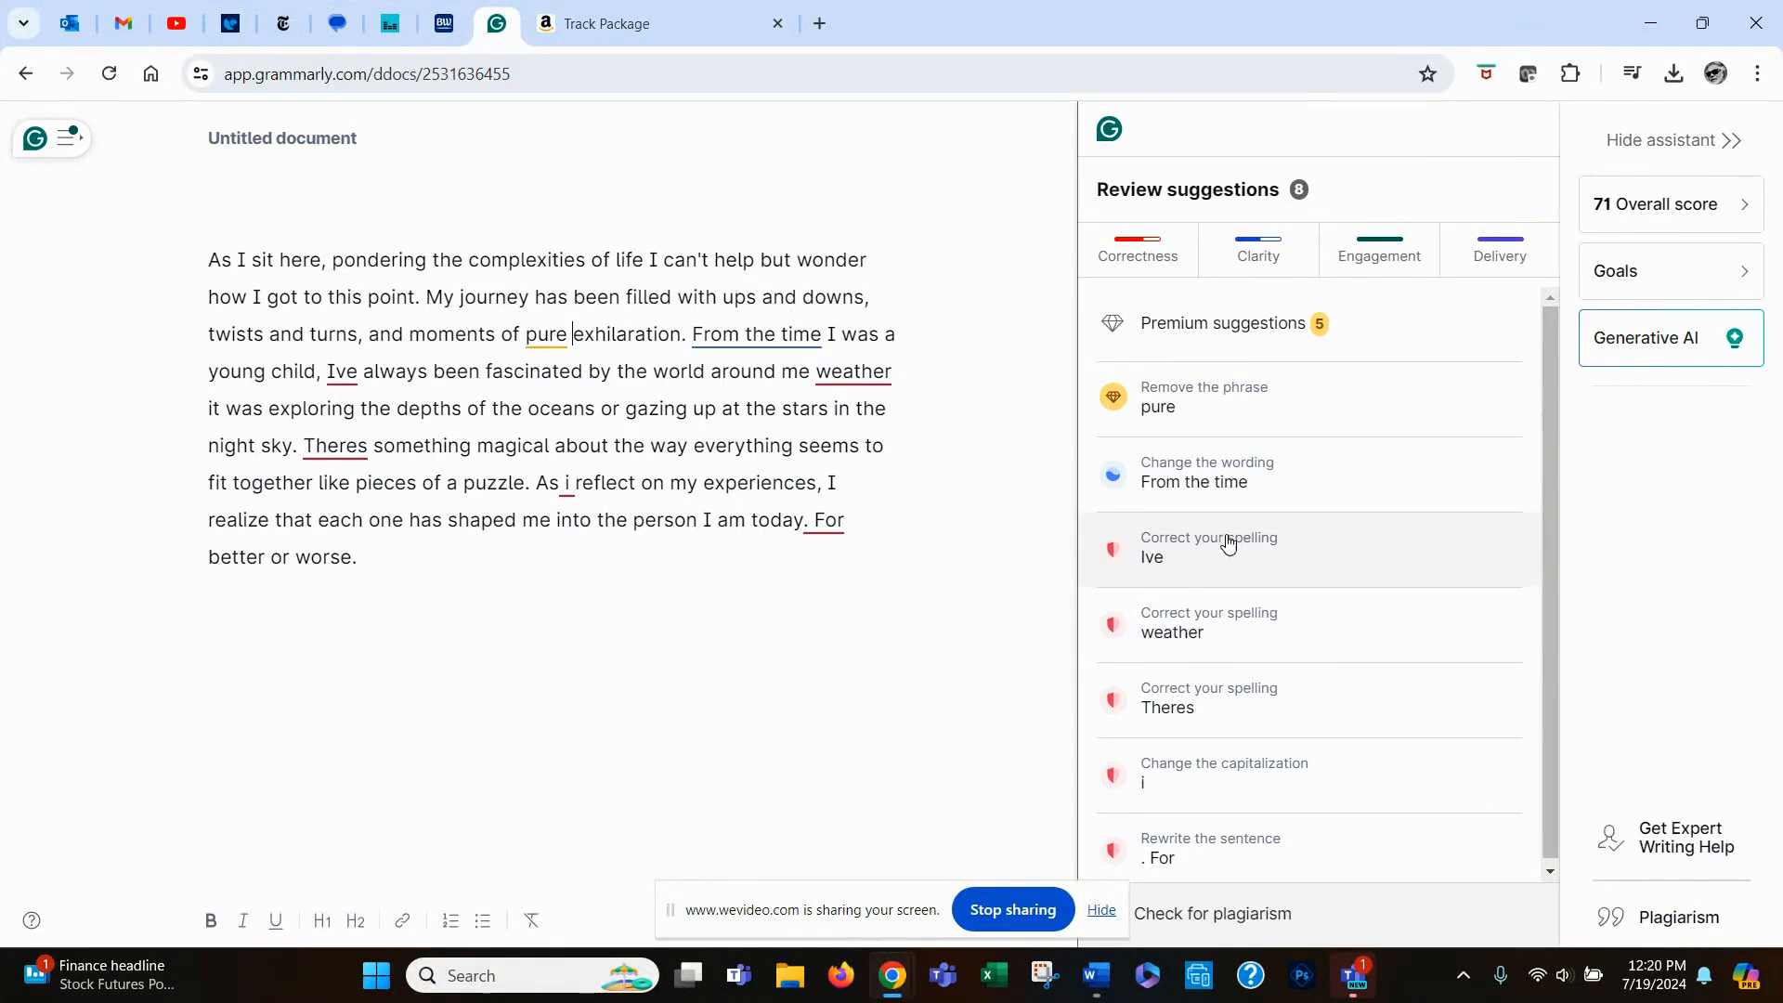
left_click(1228, 549)
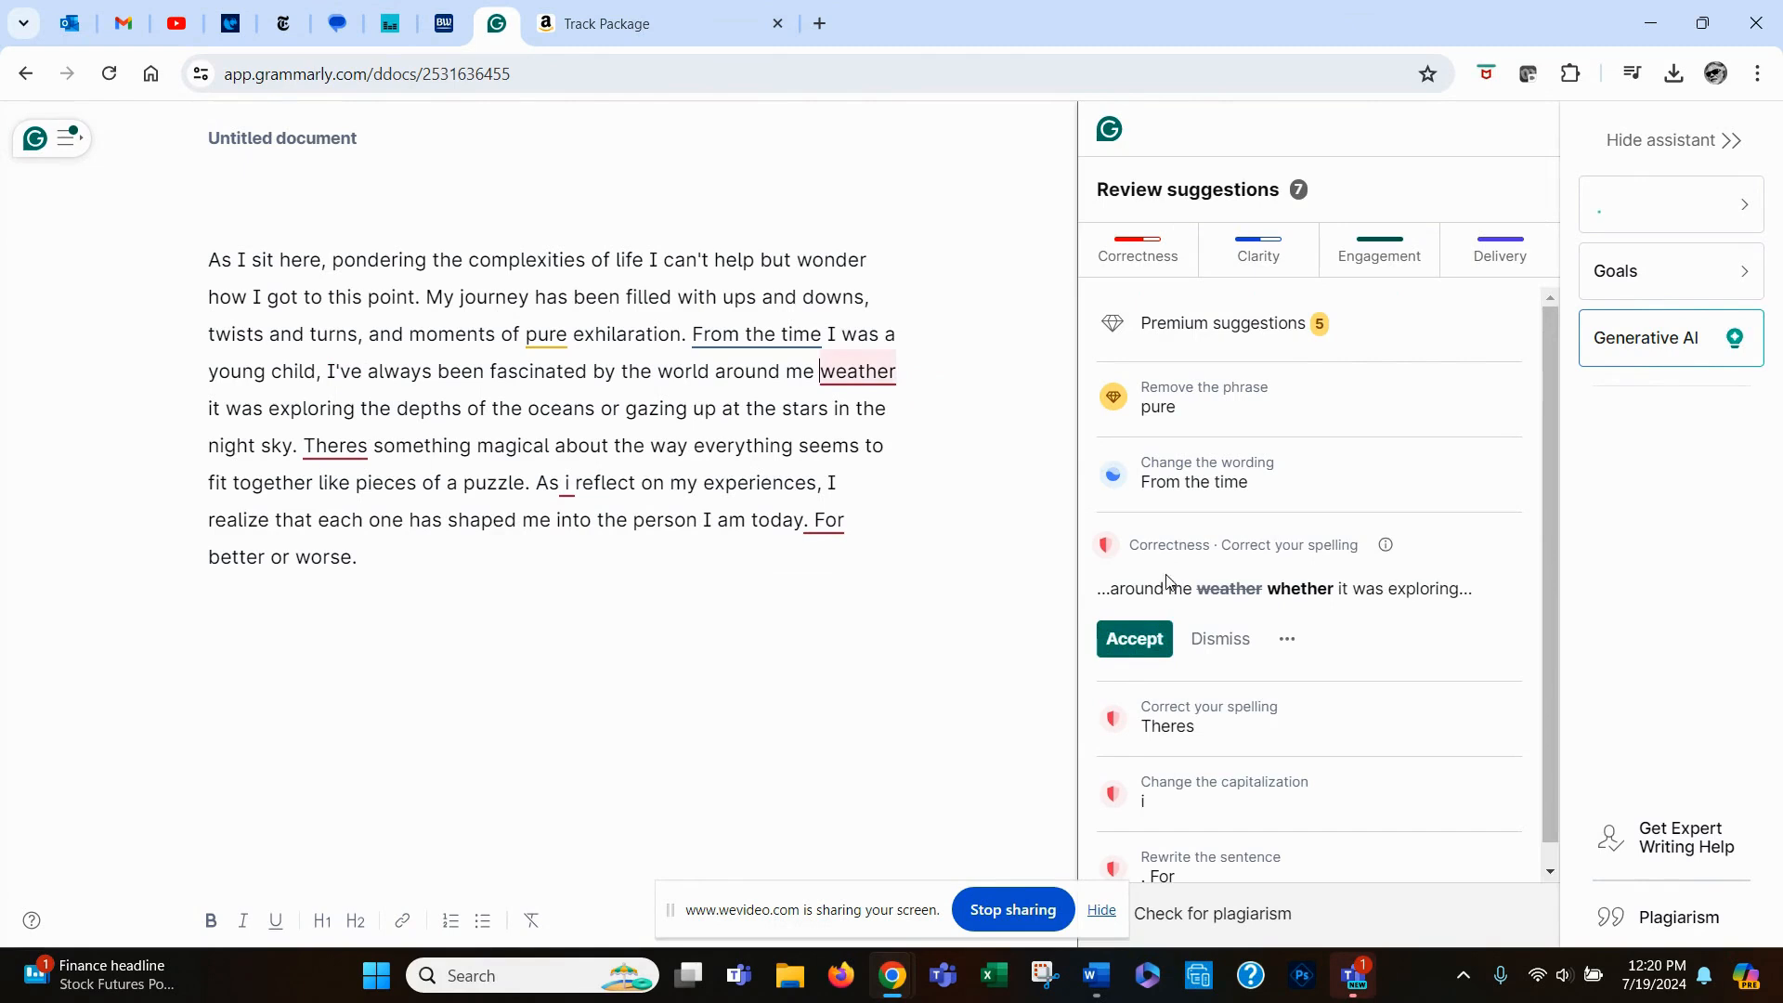
left_click(1133, 638)
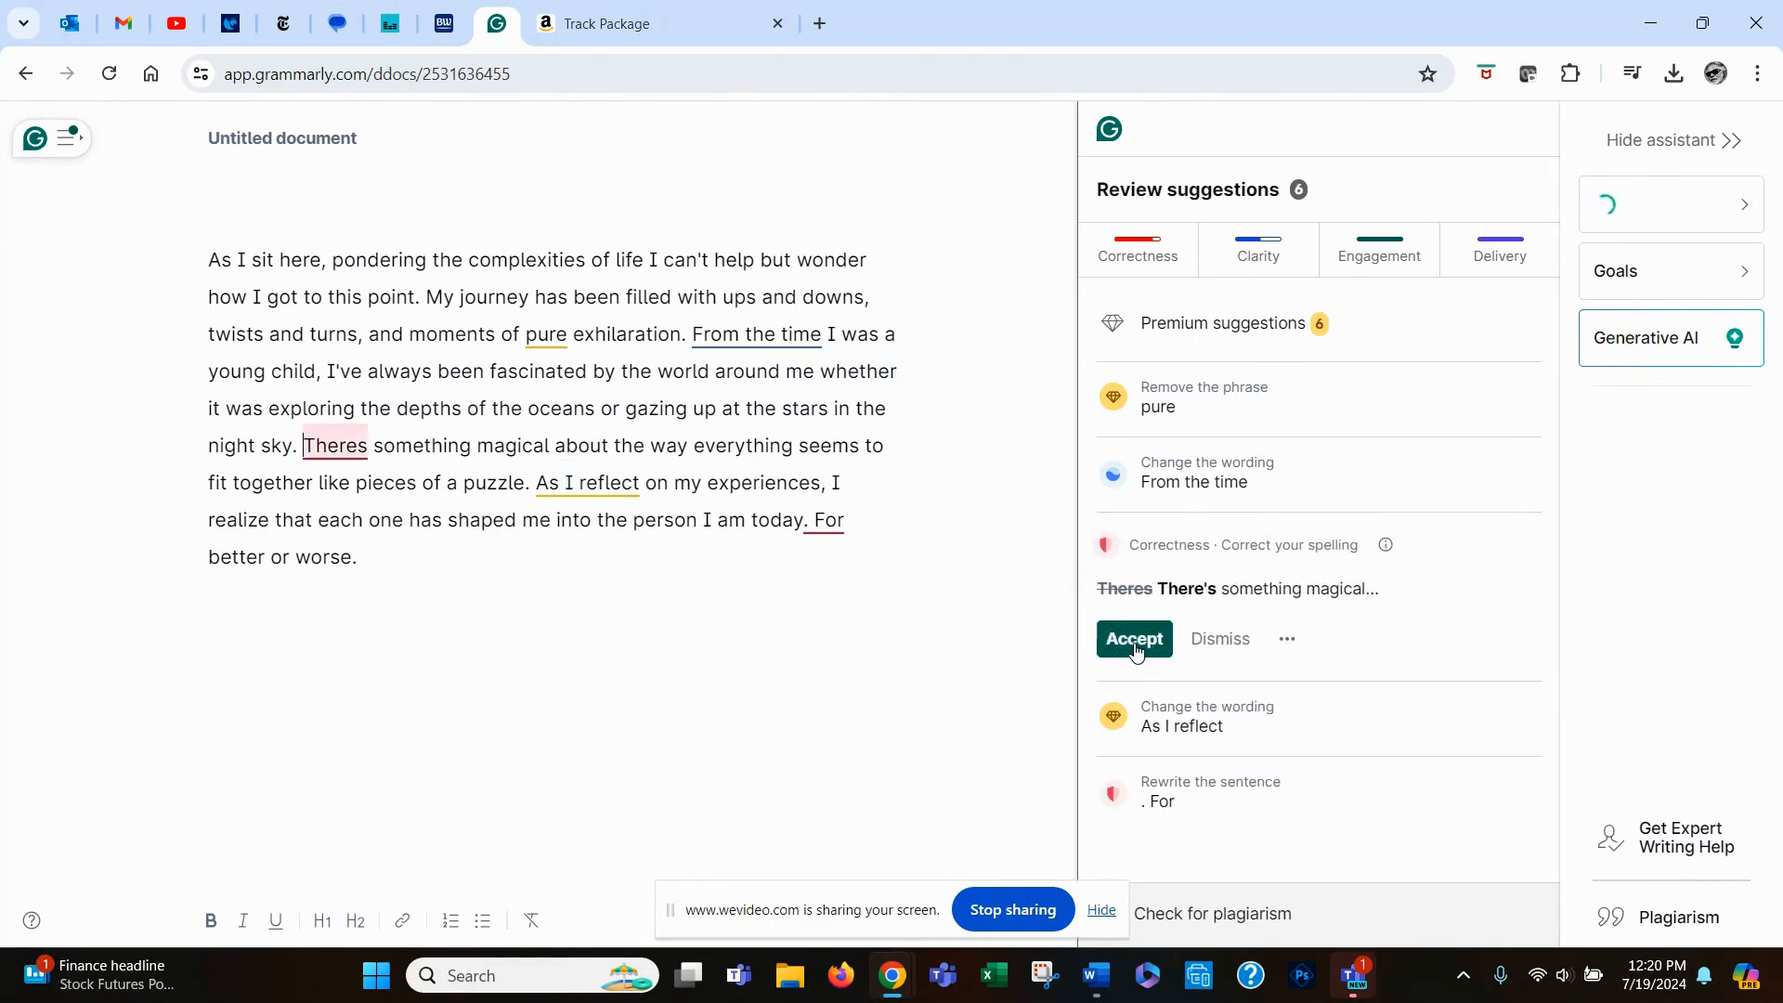
left_click(1134, 639)
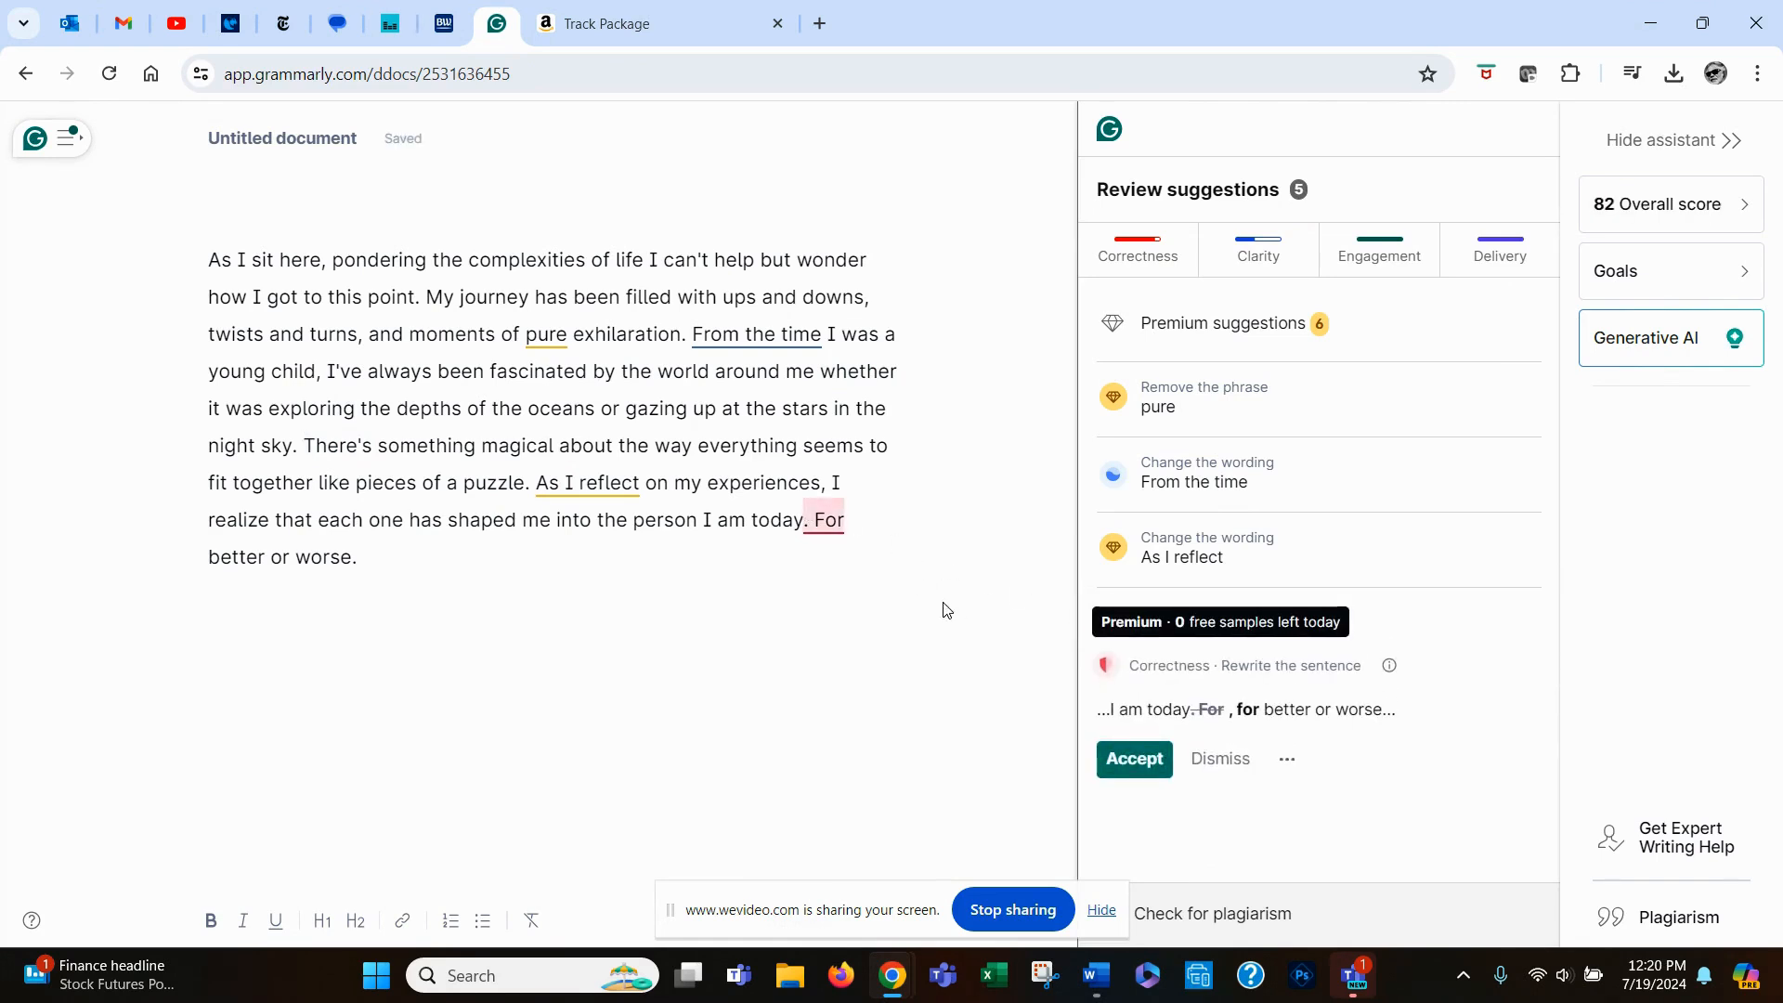
Accept the rewrite merging 'For better or worse' into the preceding sentence
left_click(1134, 758)
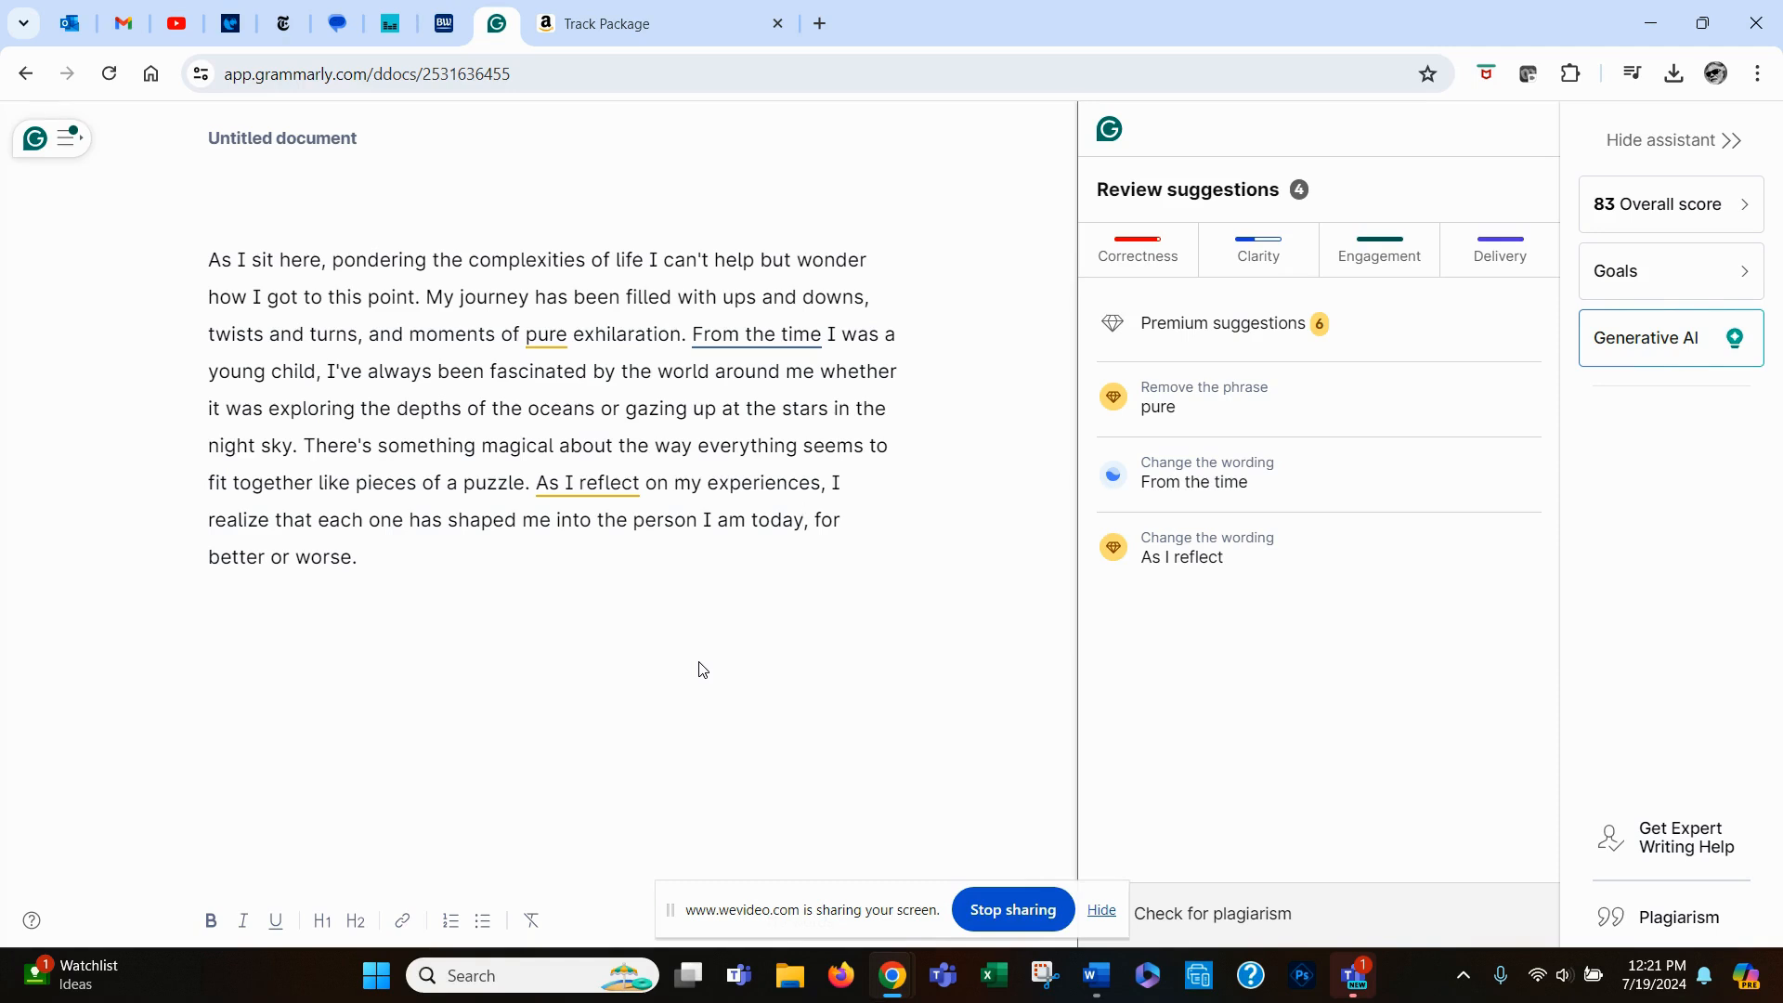
left_click(805, 520)
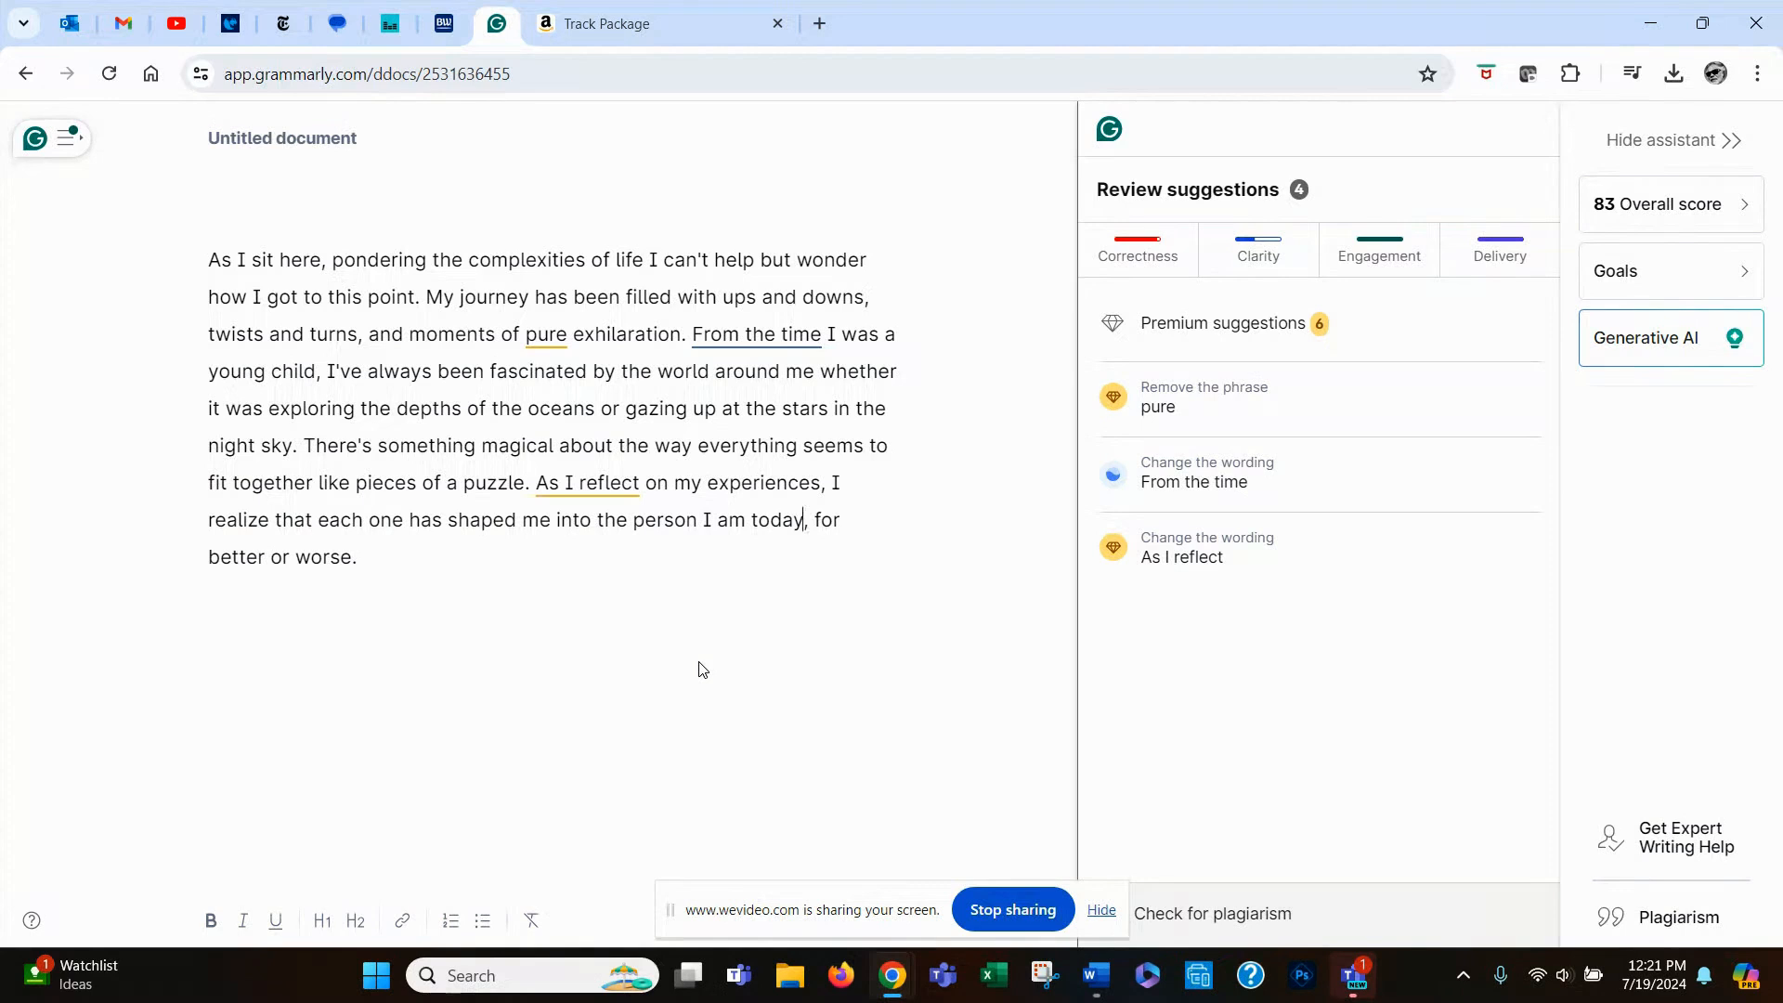